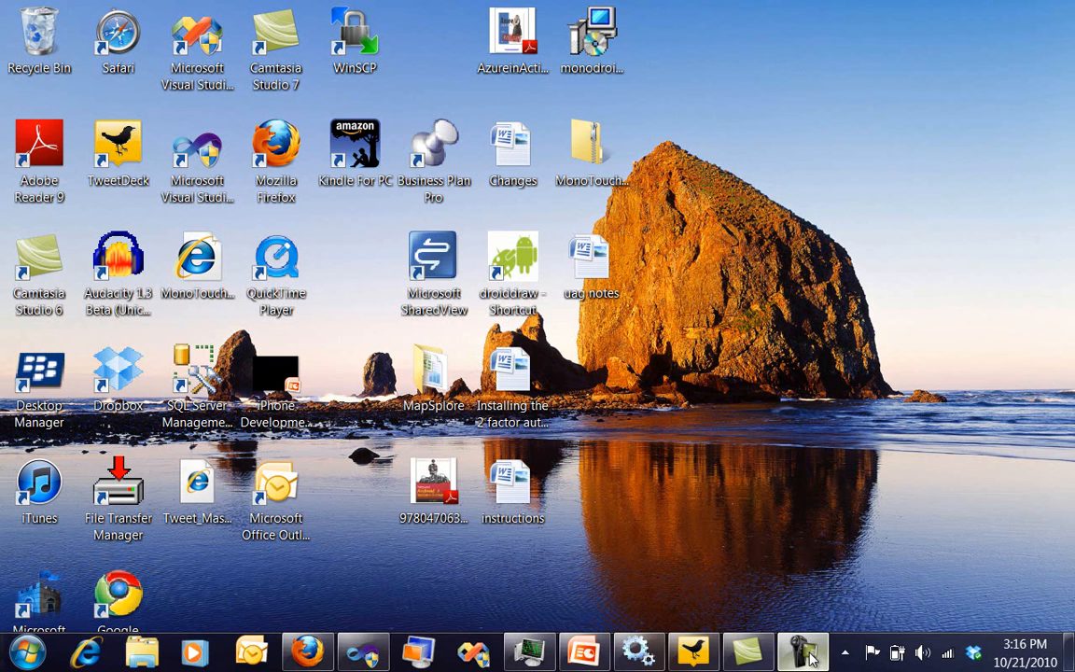
mouse_move(802, 650)
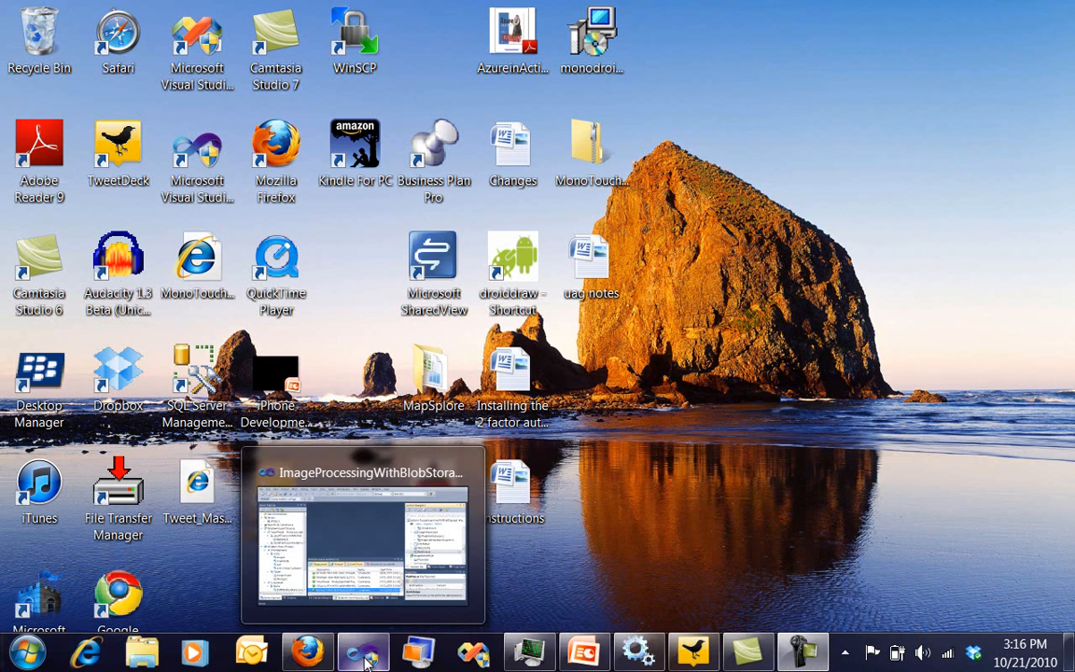
Step: Switch to the running ImageUpload page in Internet Explorer listing the Desert image
left_click(364, 649)
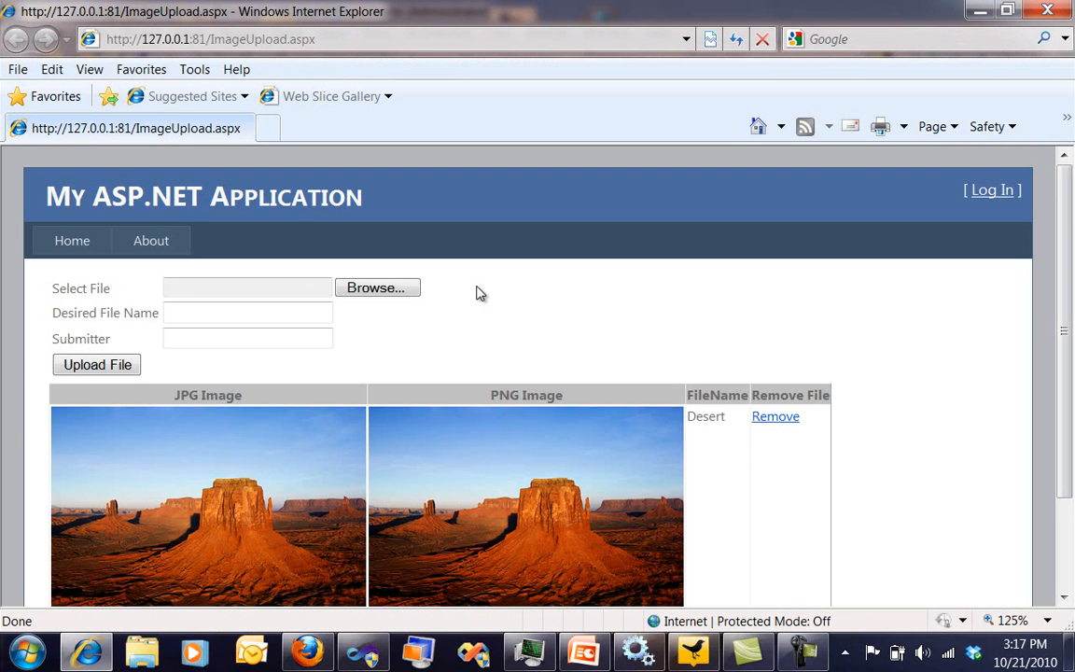
mouse_move(624, 340)
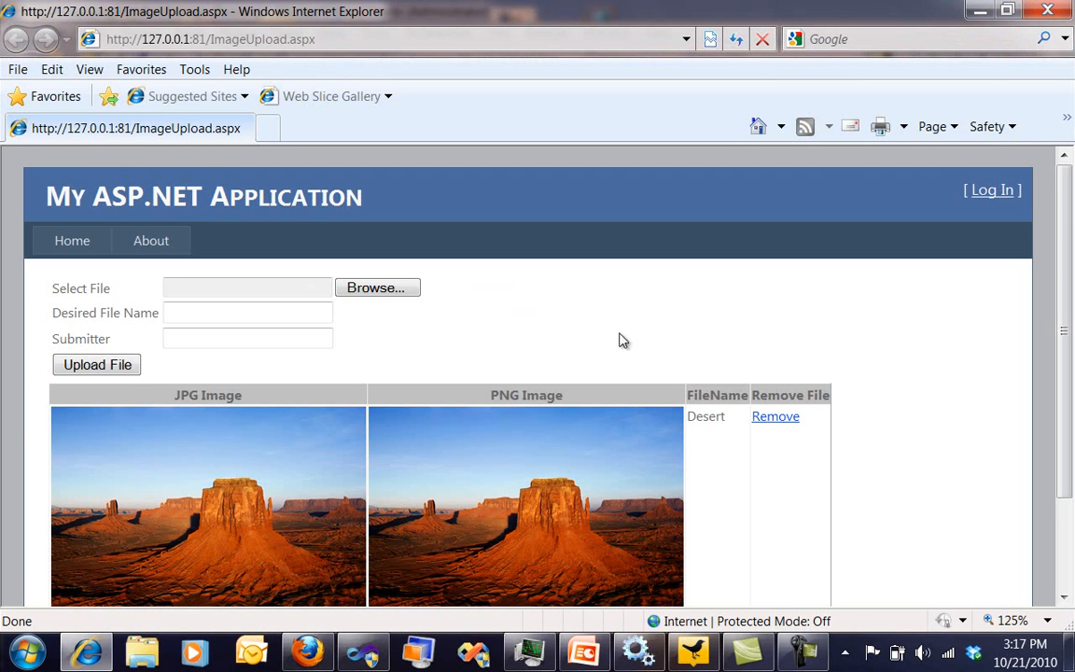
mouse_move(777, 416)
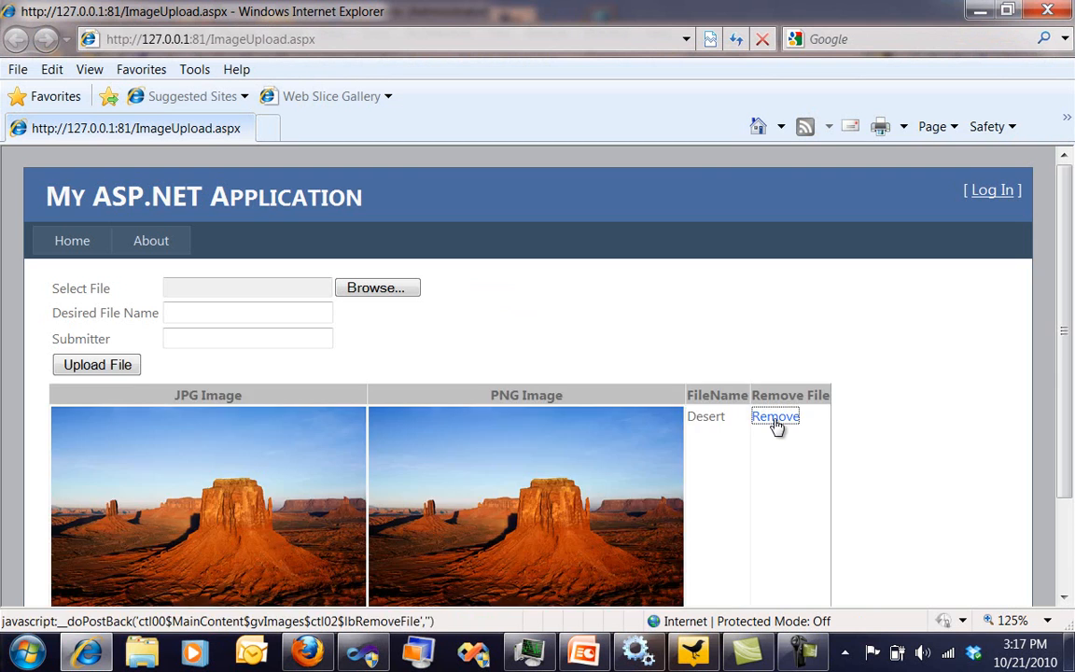
Step: Remove the Desert image from the list and browse Sample Pictures for a new file
left_click(775, 416)
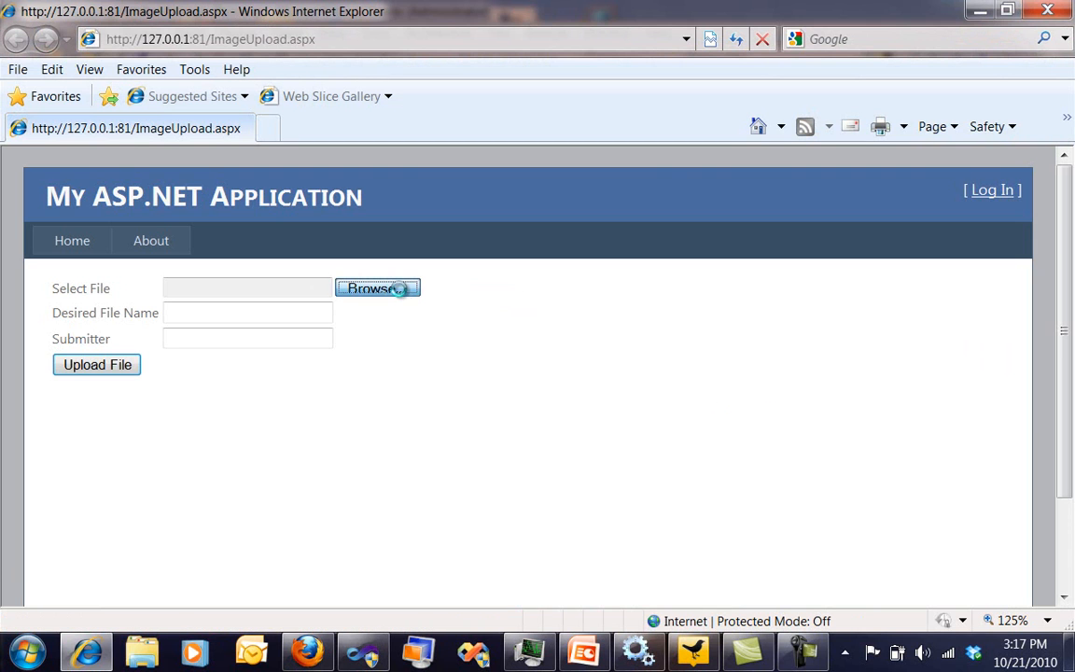
left_click(377, 287)
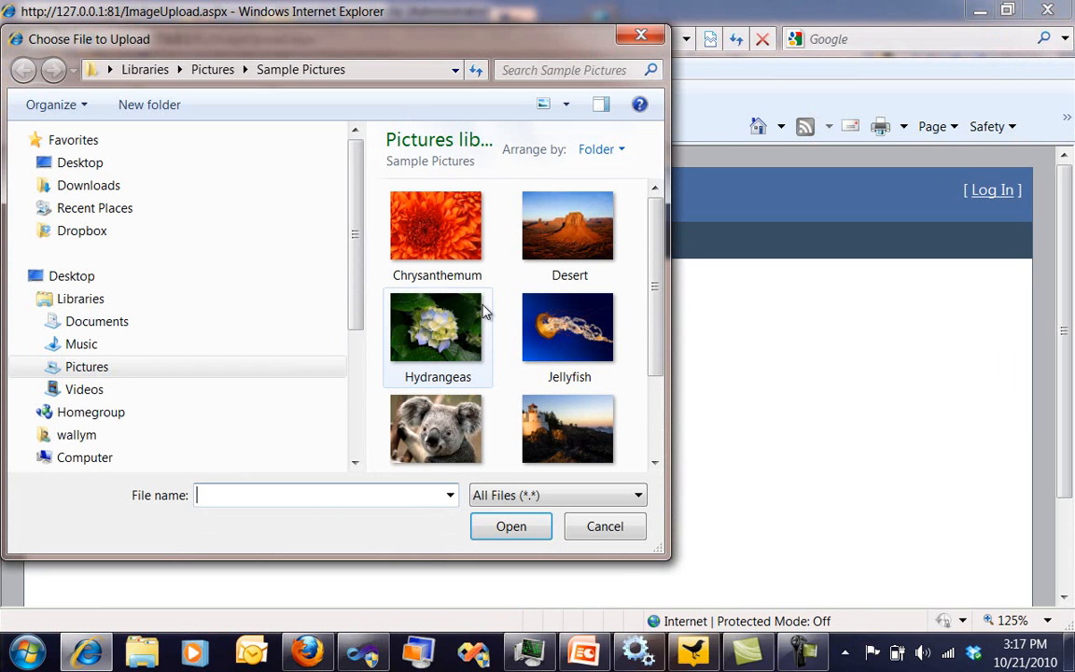
left_click(511, 526)
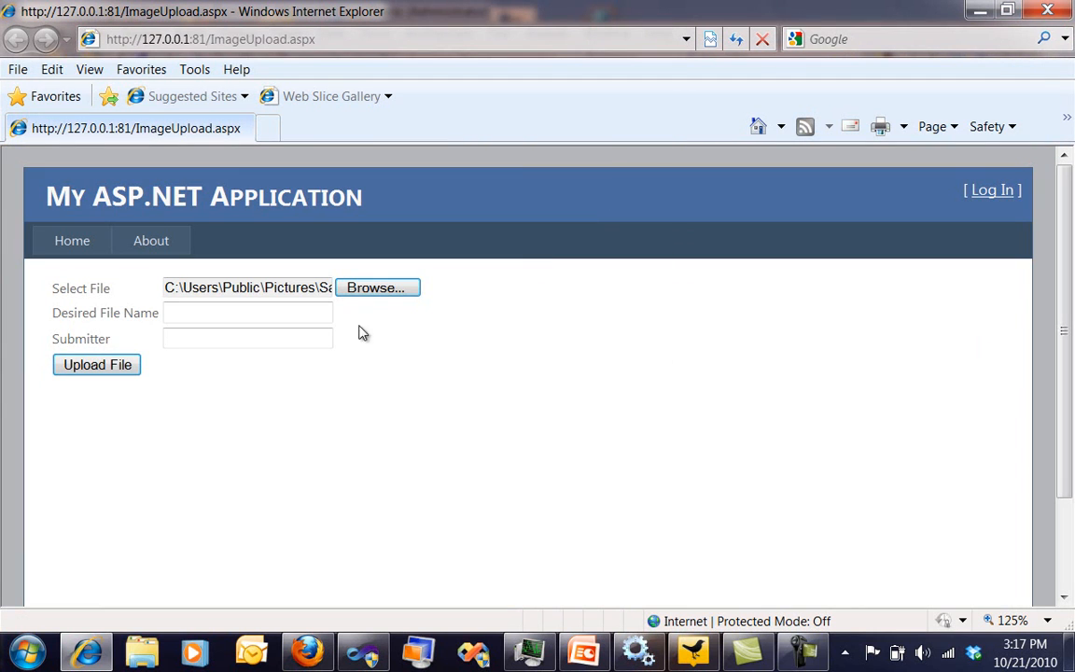
left_click(246, 314)
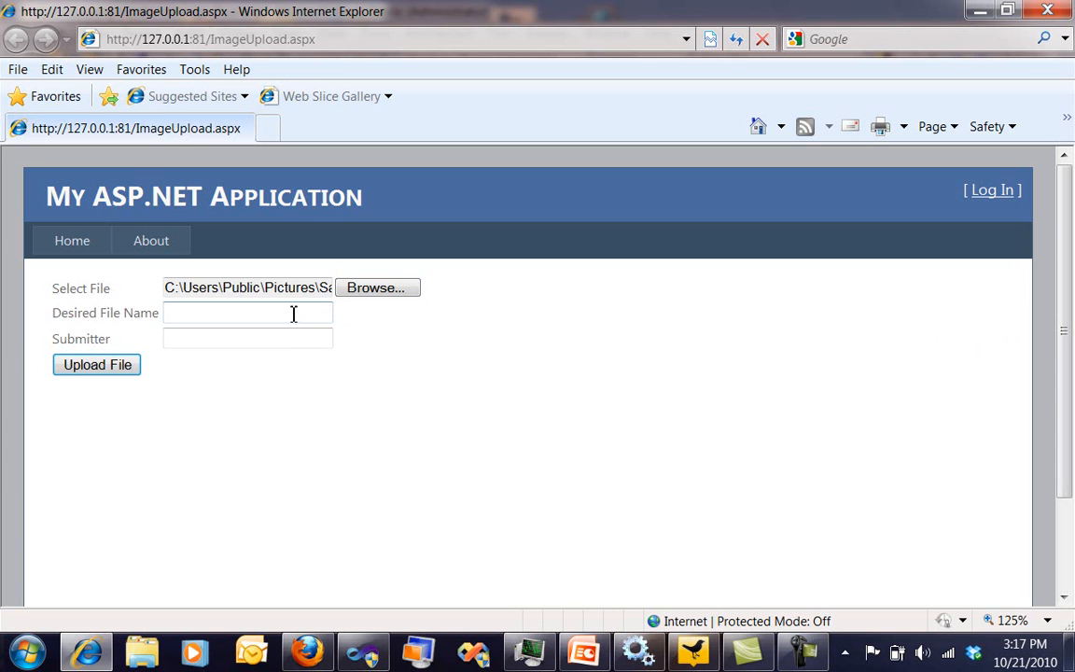
left_click(247, 313)
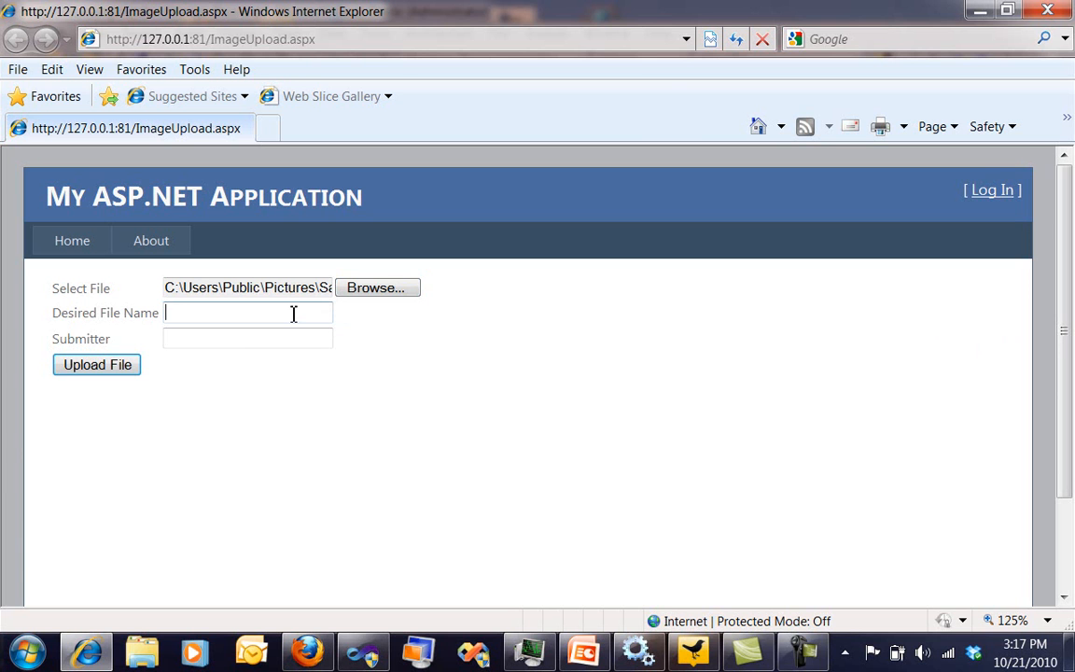
Step: Choose the Jellyfish picture, name it 'Jelly' with a submitter, and upload it
left_click(377, 287)
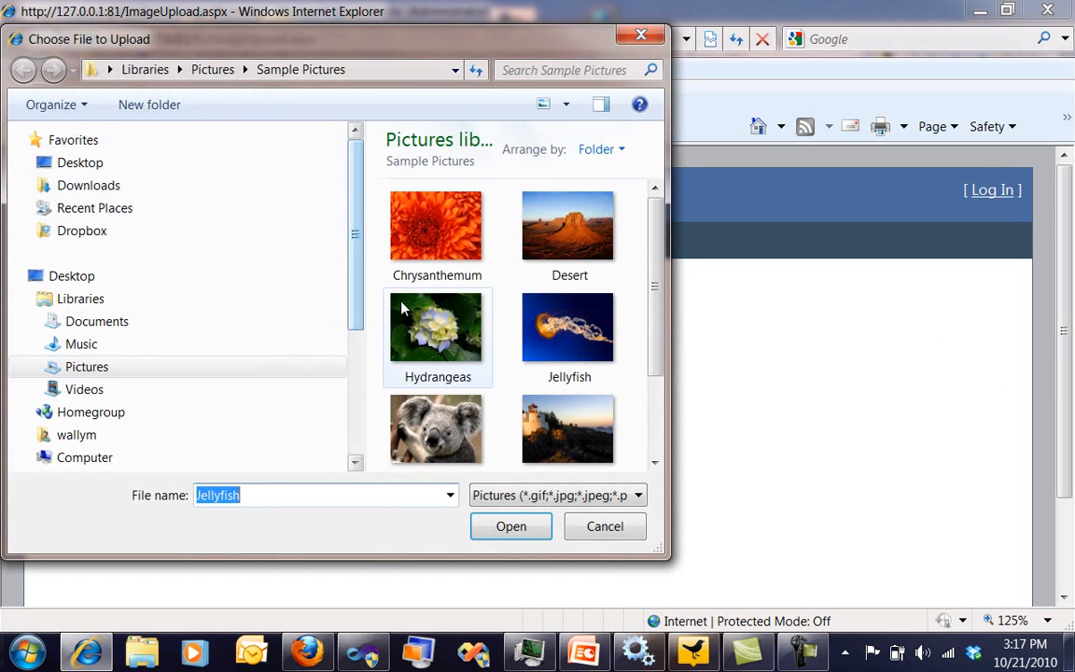
left_click(511, 526)
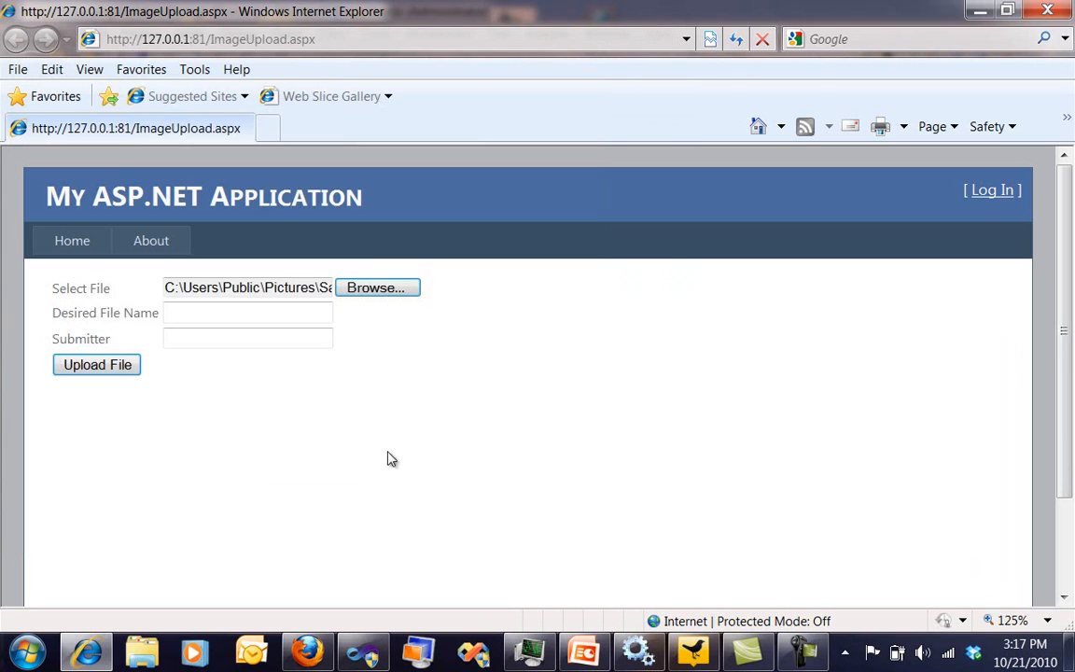
left_click(246, 313)
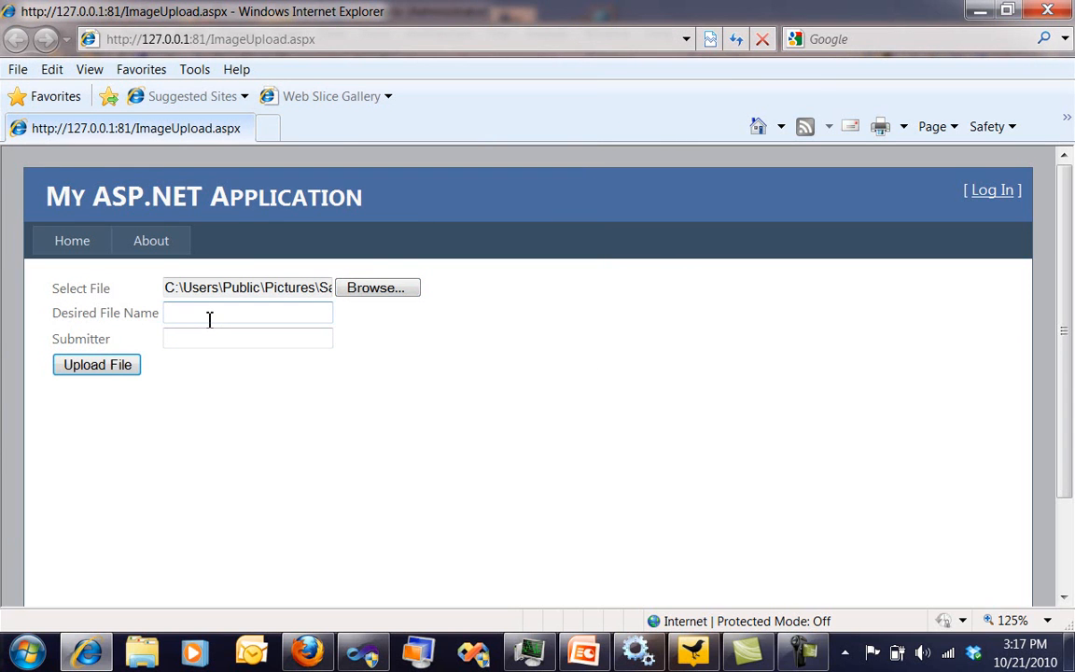
left_click(246, 313)
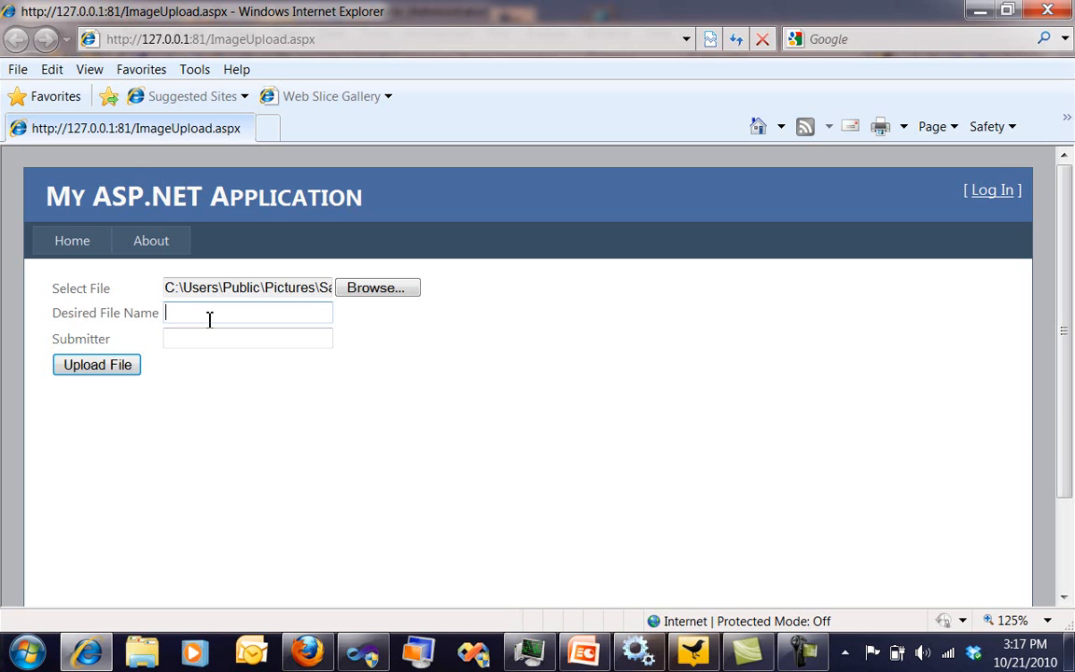
type("Jellyfish")
left_click(247, 337)
type("wallym")
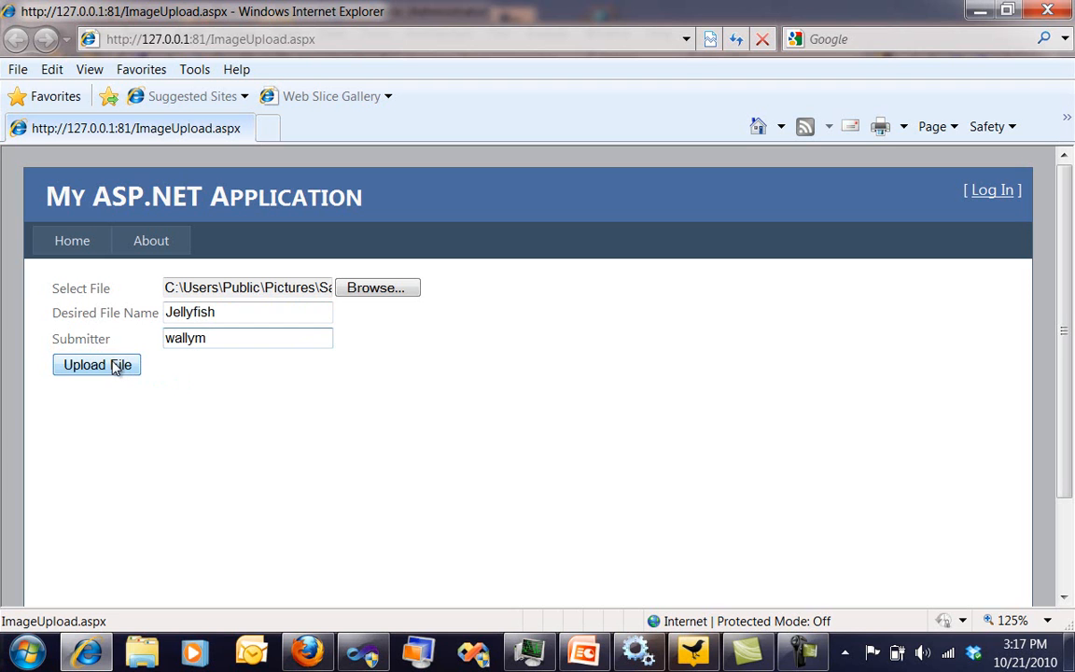
left_click(97, 364)
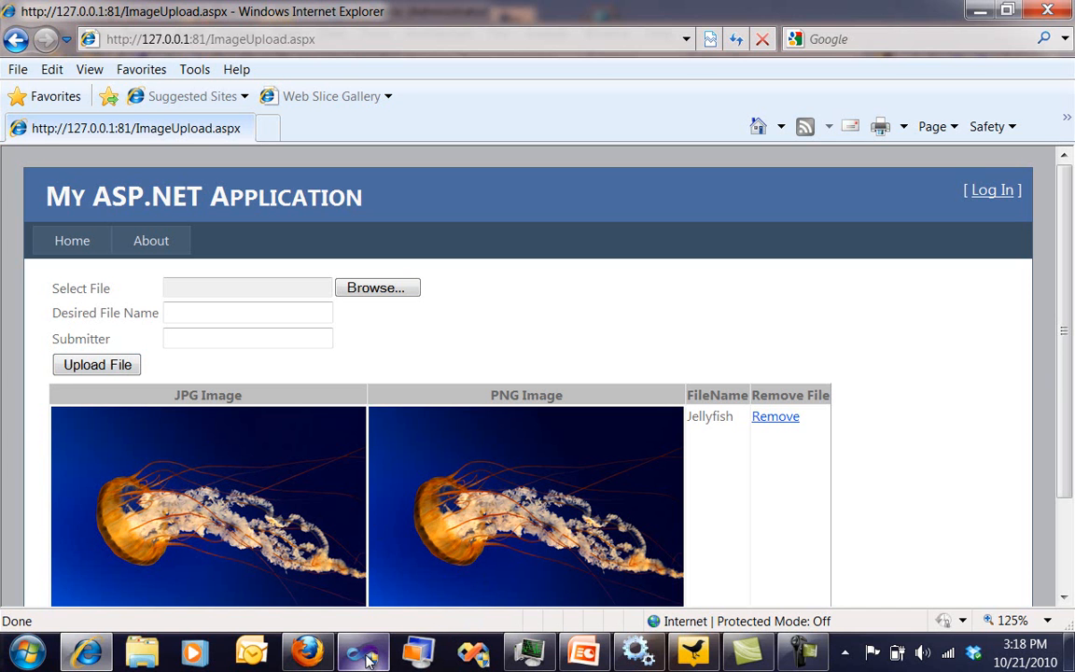
Step: Switch back to the solution in Visual Studio after the Jellyfish upload is processed
left_click(362, 649)
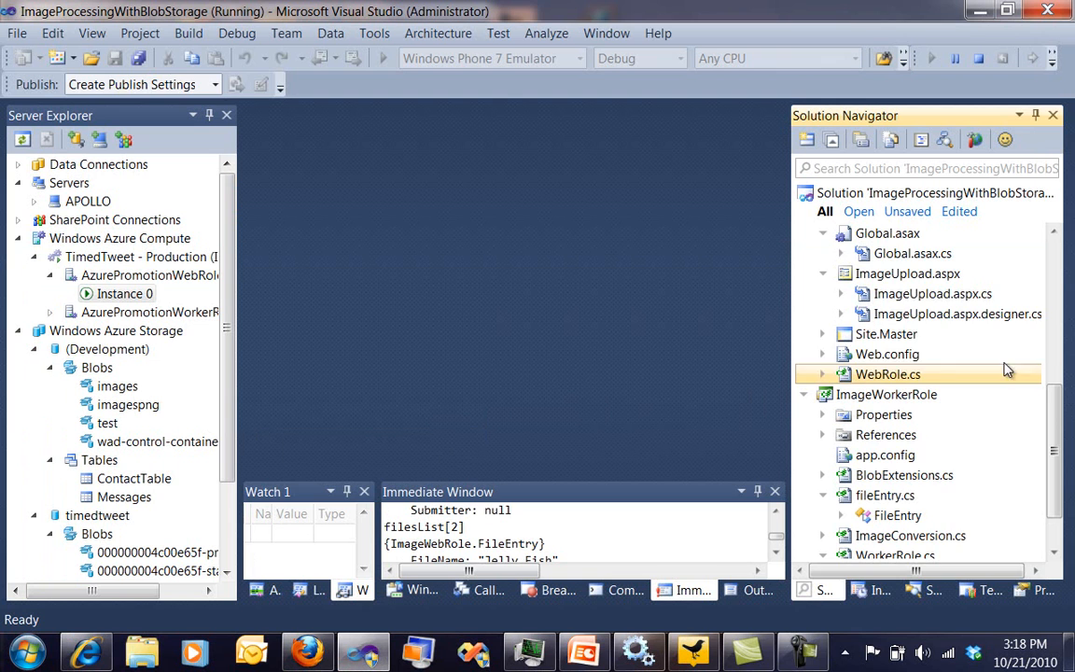
Step: Collapse the ImageWebRole and ImageWorkerRole projects to a clean solution overview
scroll("down", 3)
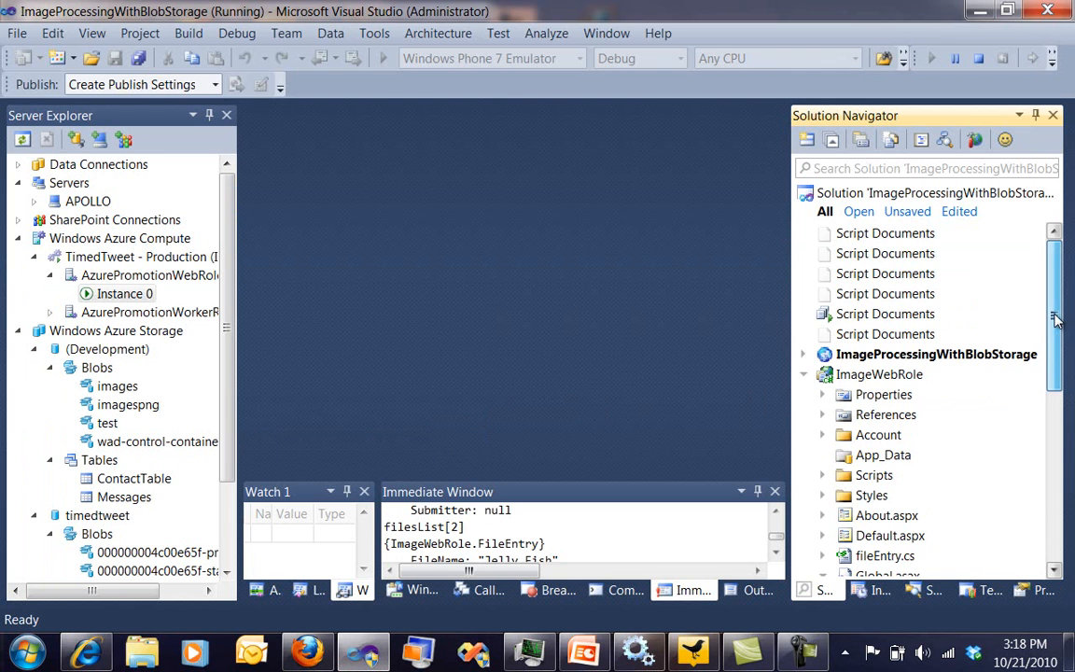
left_click(937, 354)
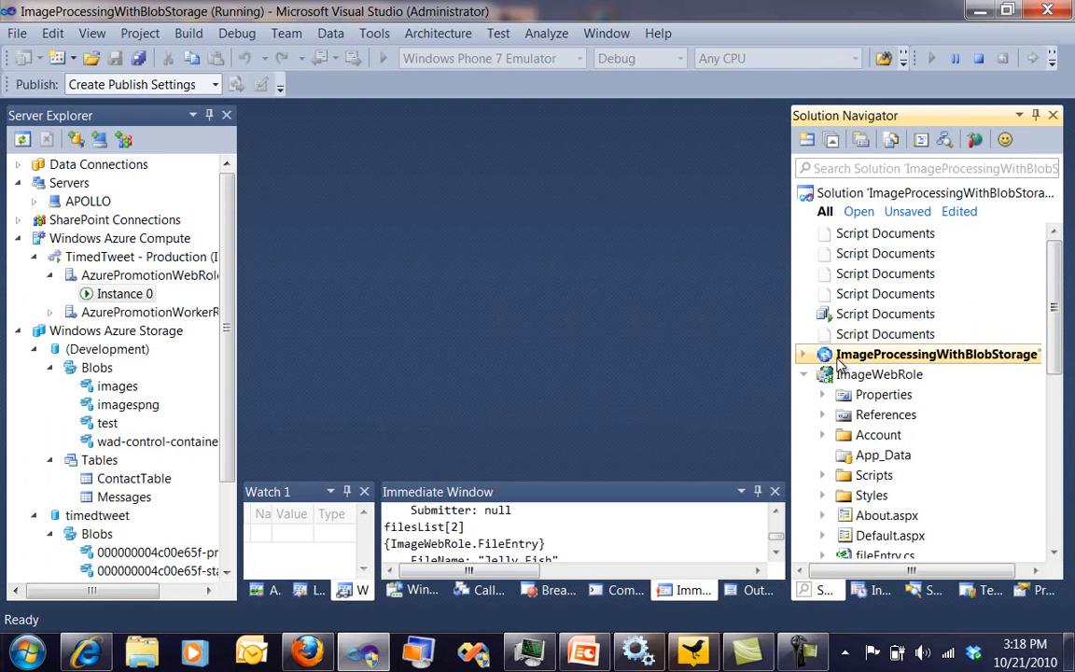
left_click(877, 374)
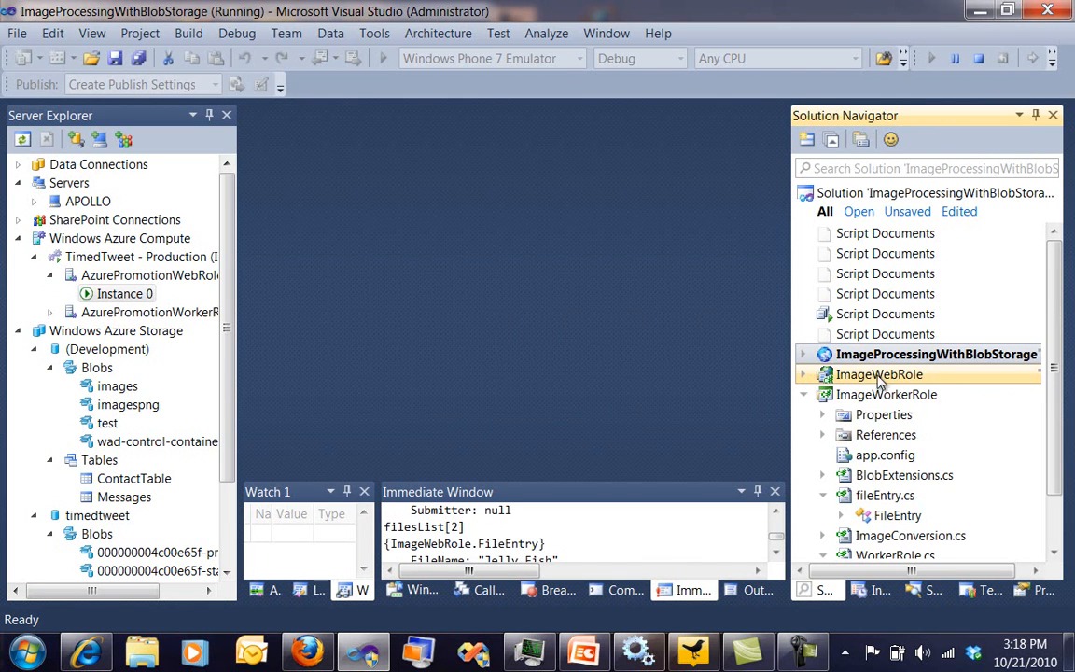
left_click(802, 373)
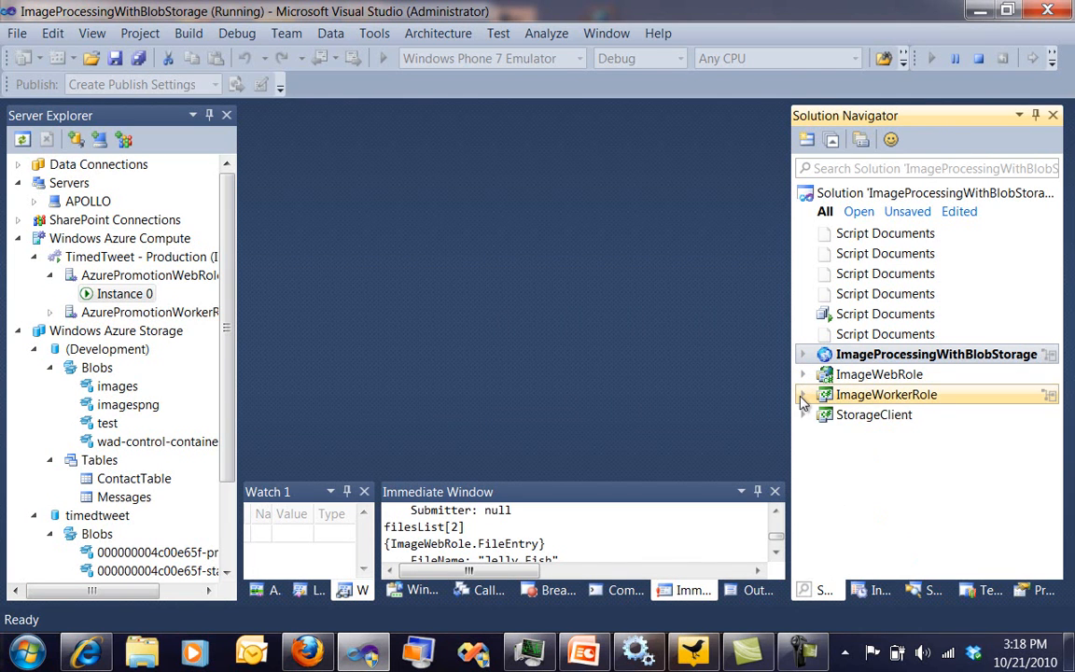
left_click(874, 415)
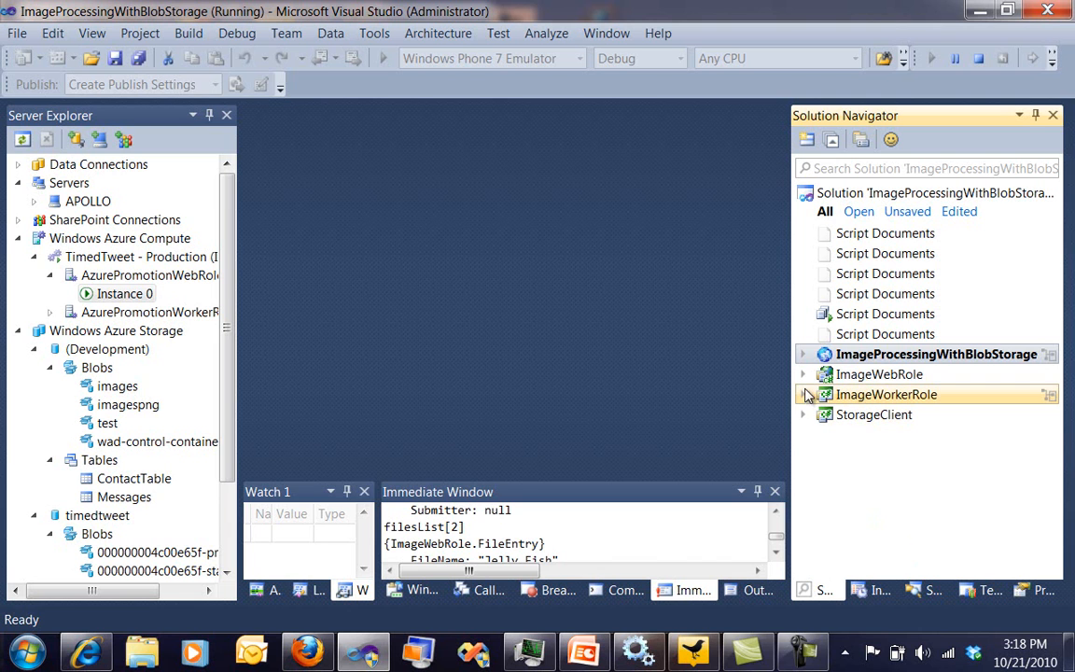
Step: Expand ImageWebRole and Global.asax to list its Global.asax.cs code-behind
left_click(803, 373)
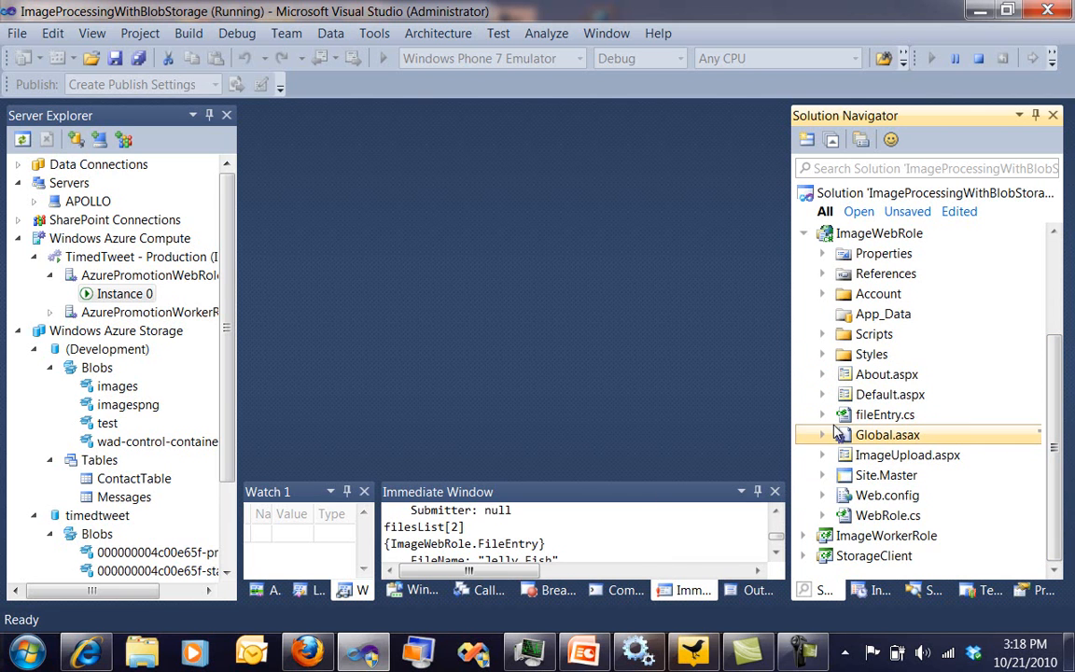
left_click(822, 435)
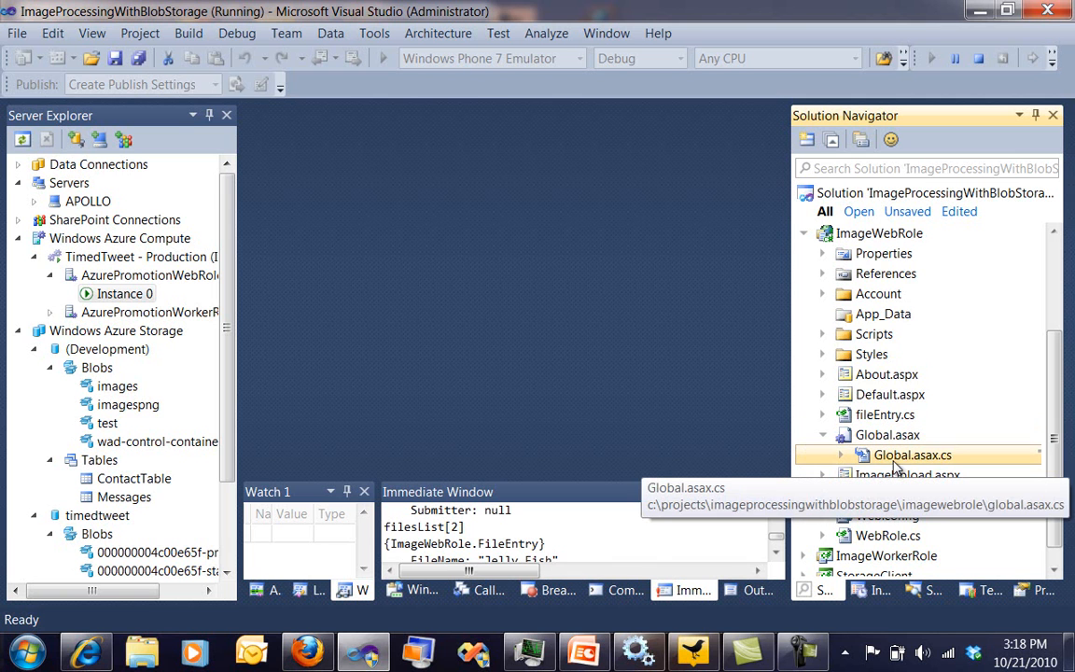
double_click(911, 455)
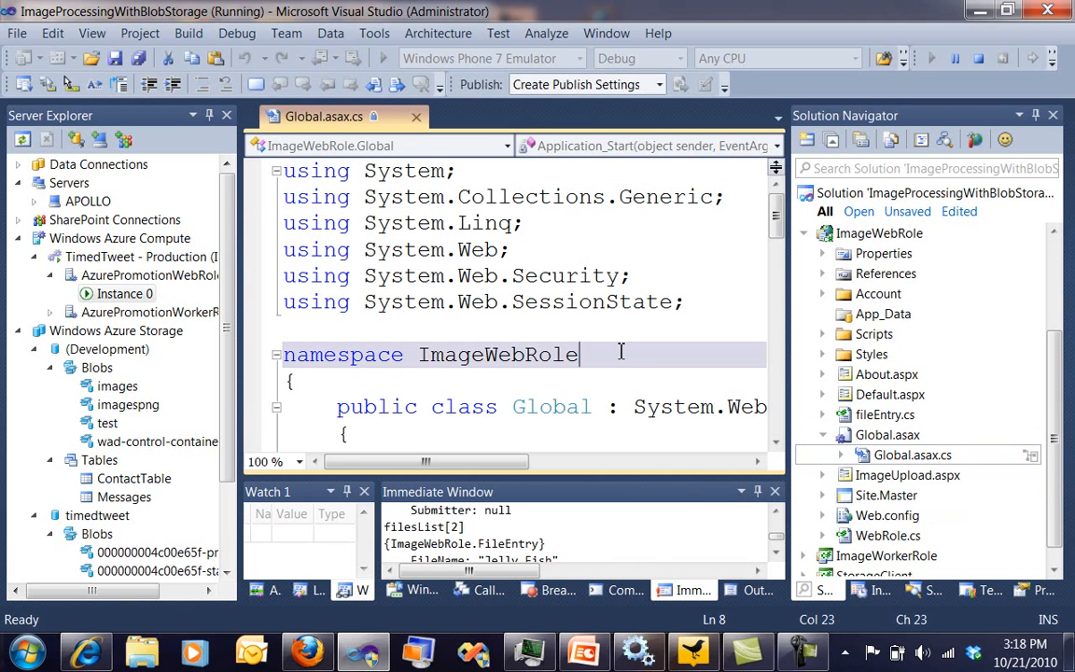
scroll("down", 3)
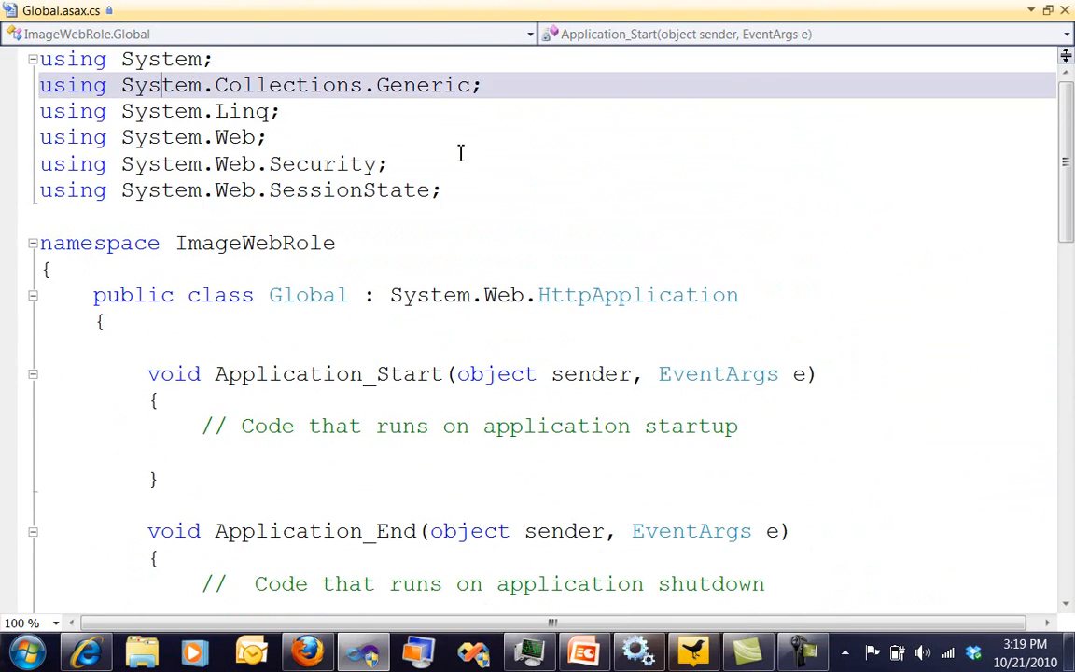
scroll("down", 3)
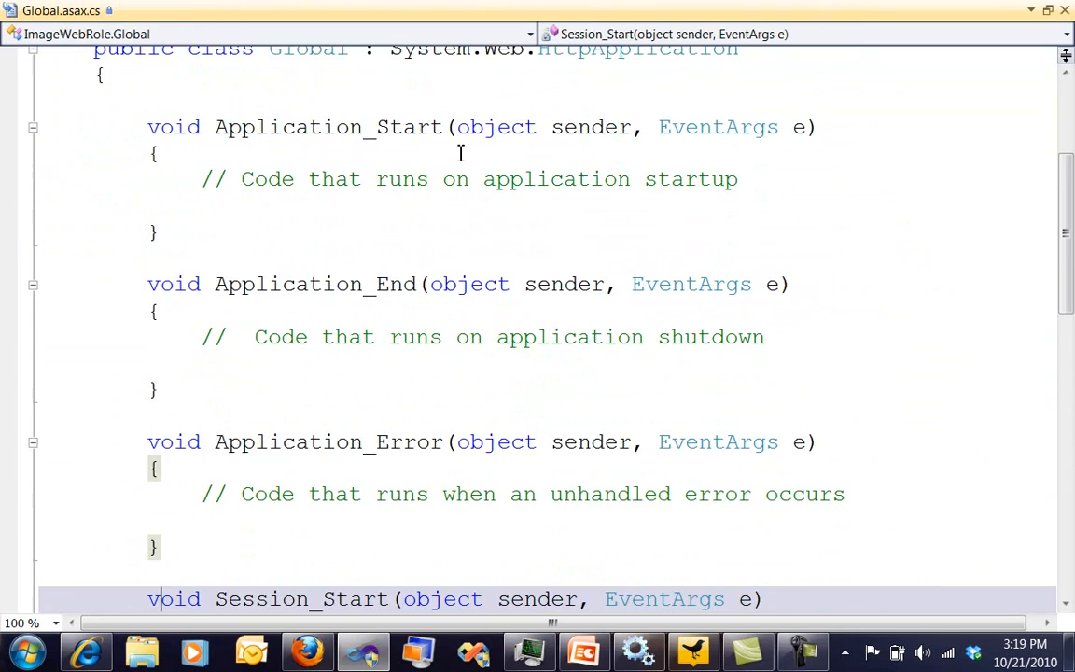
scroll("down", 3)
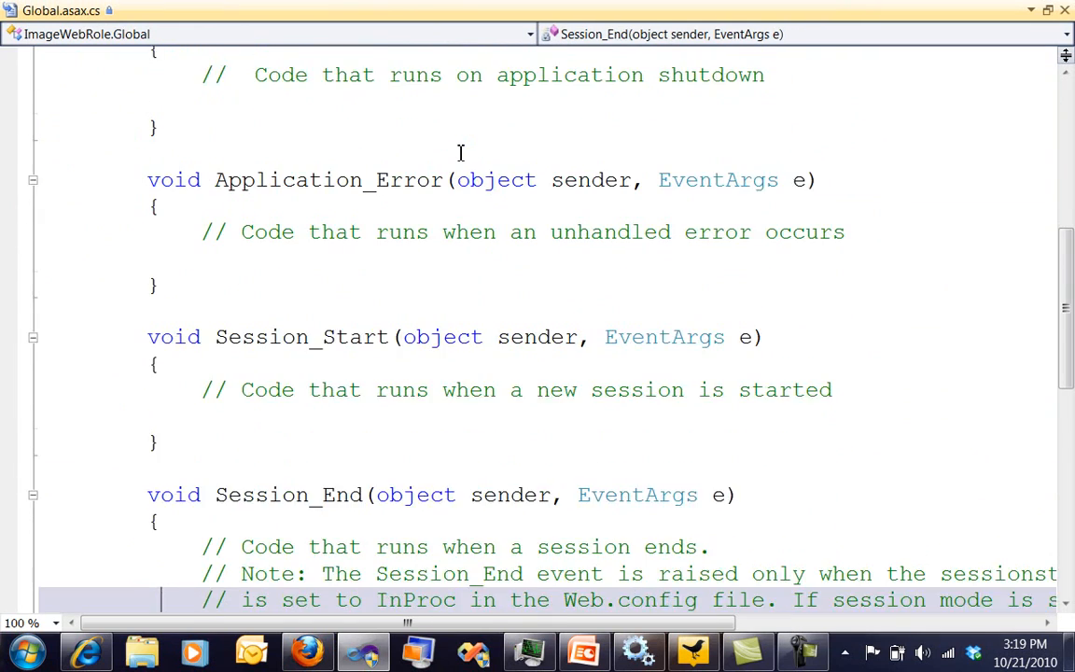
scroll("down", 3)
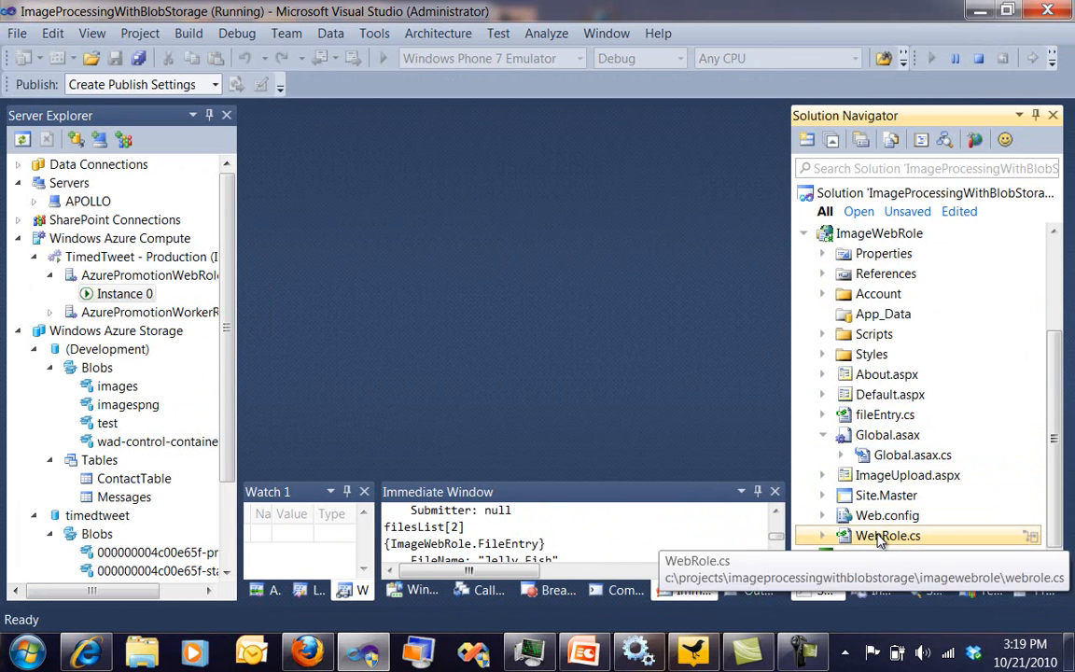
double_click(888, 534)
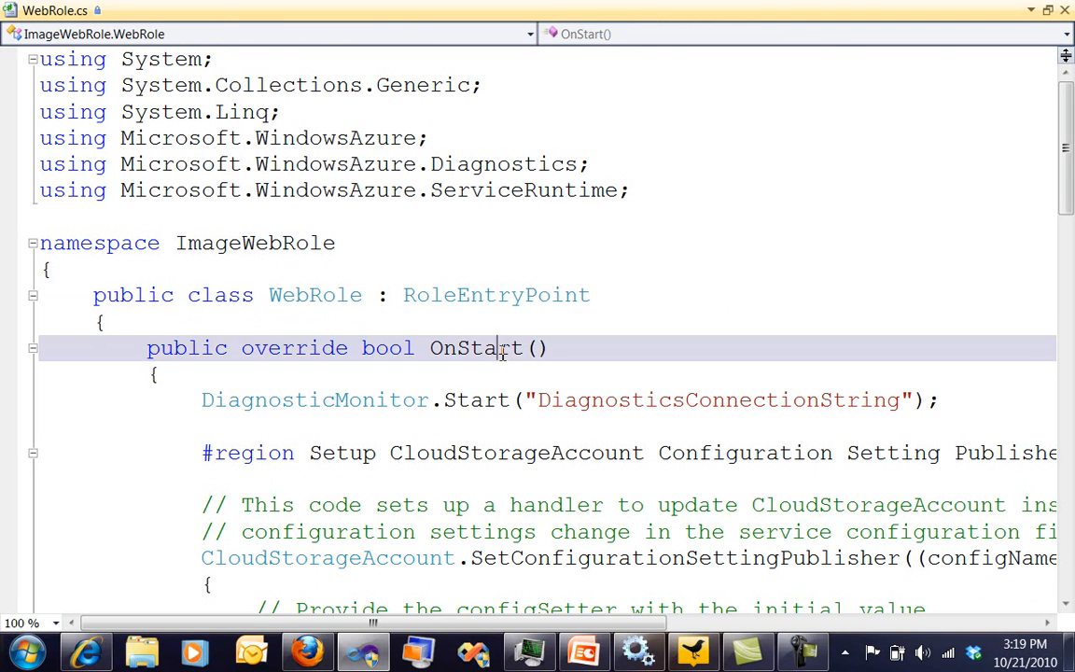
left_click(493, 503)
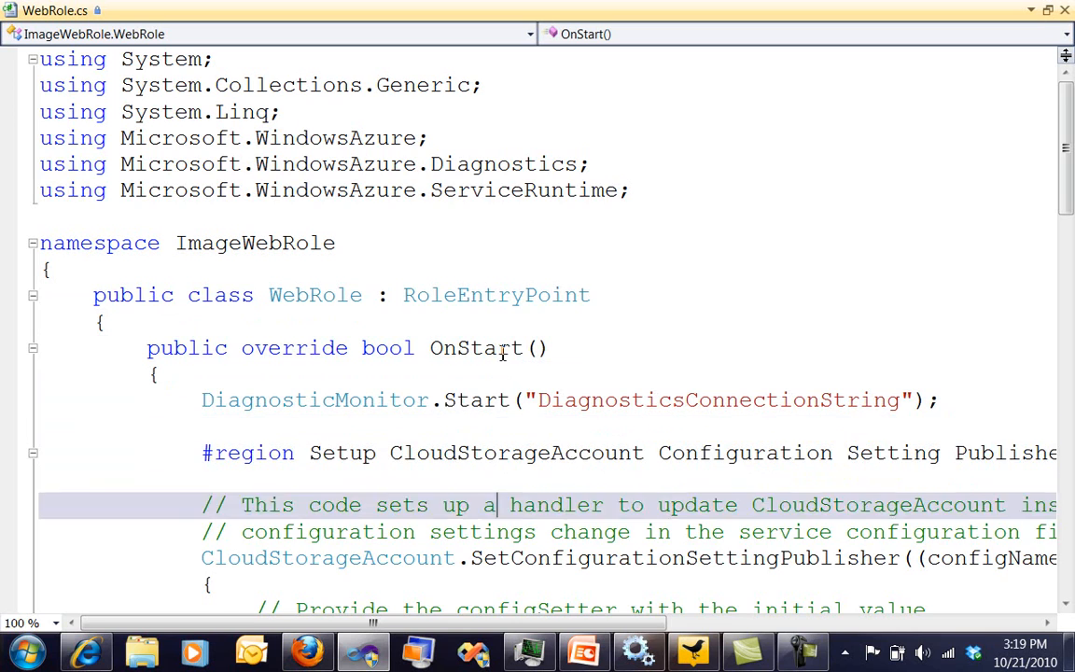
scroll("down", 3)
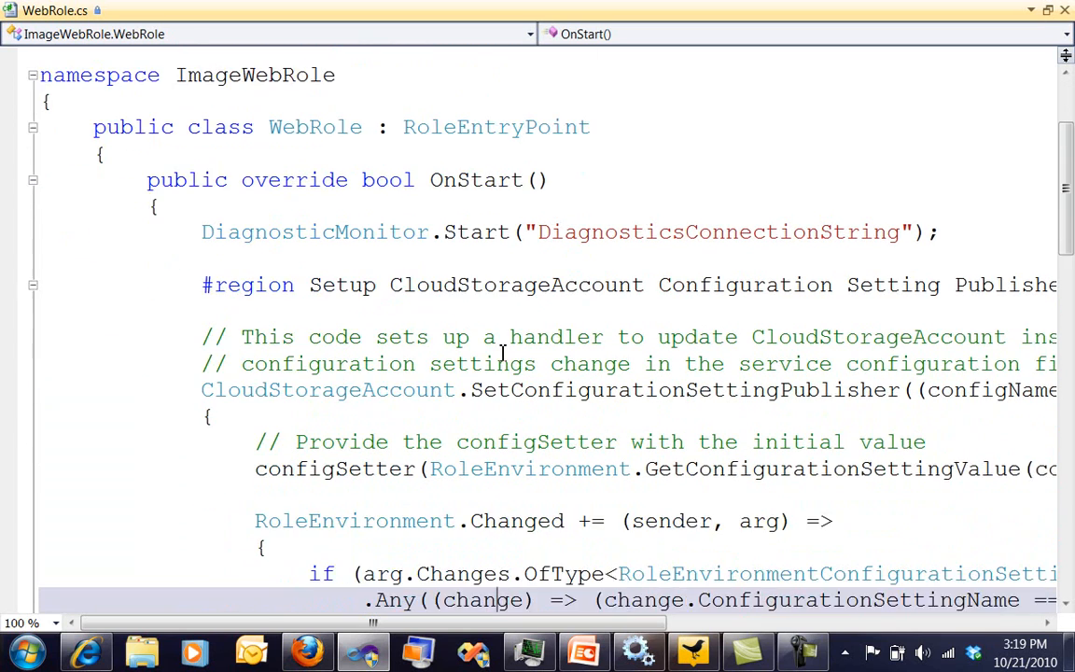
scroll("down", 3)
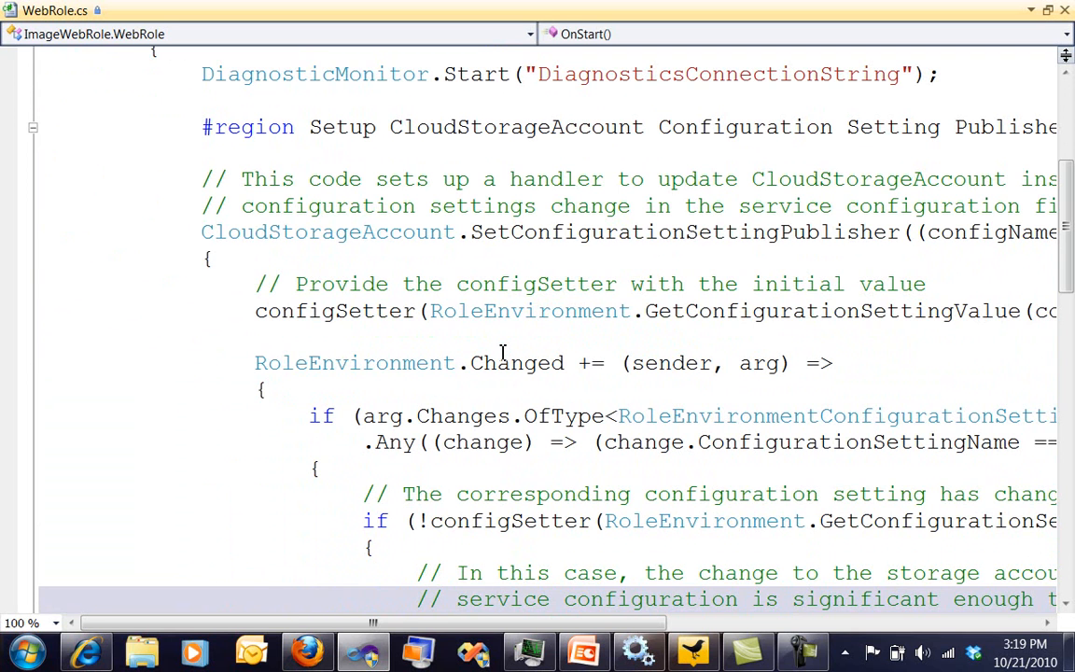
scroll("down", 3)
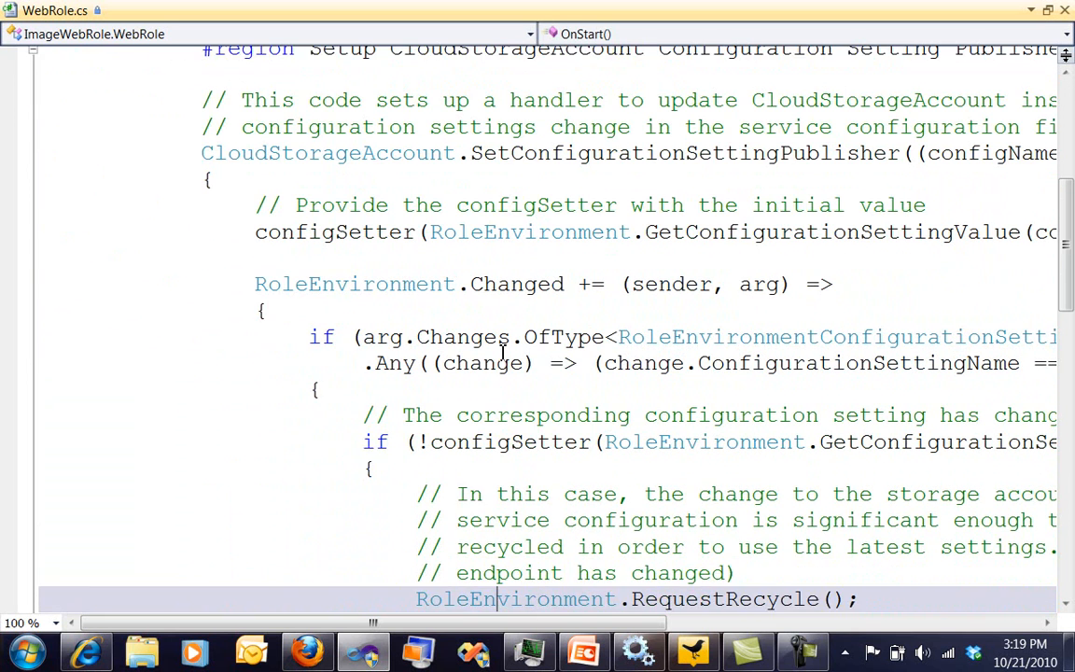
scroll("down", 3)
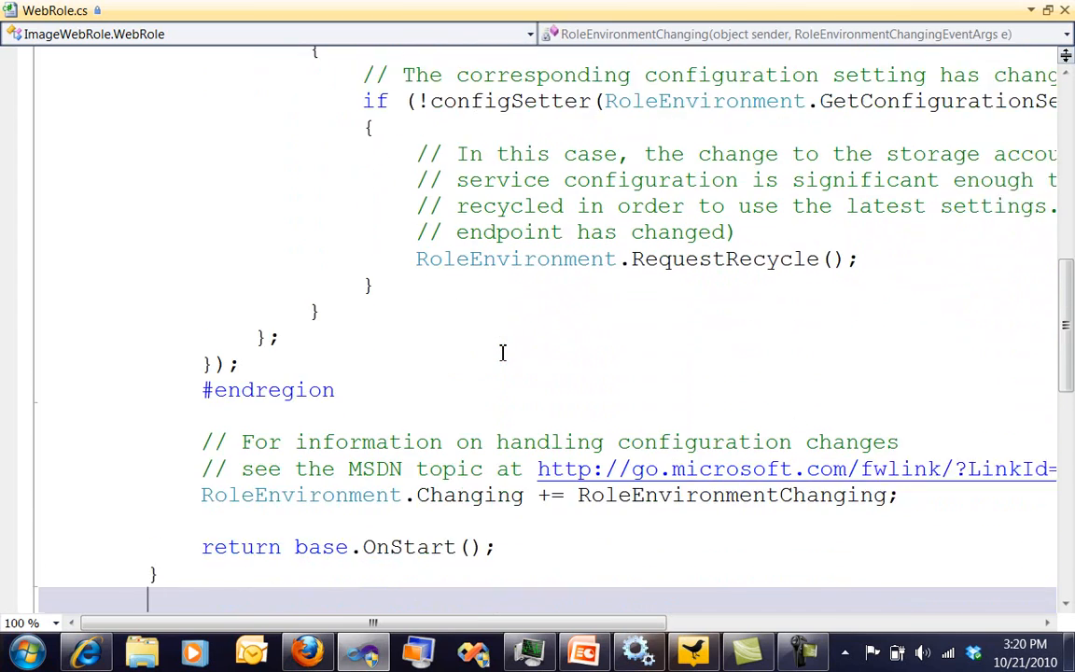
scroll("down", 3)
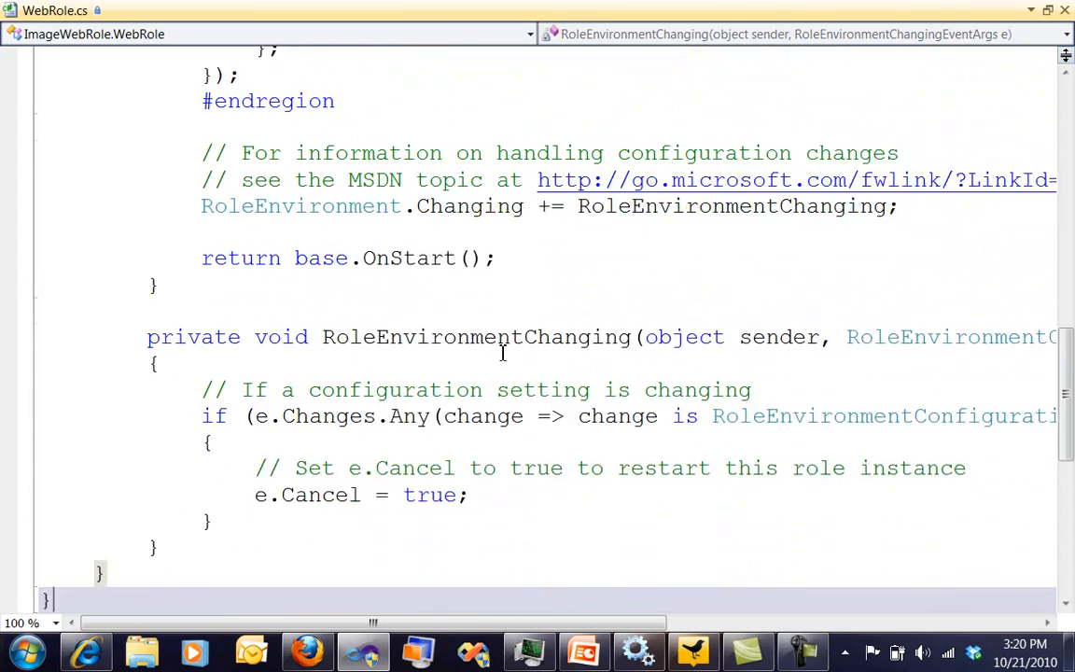
scroll("up", 3)
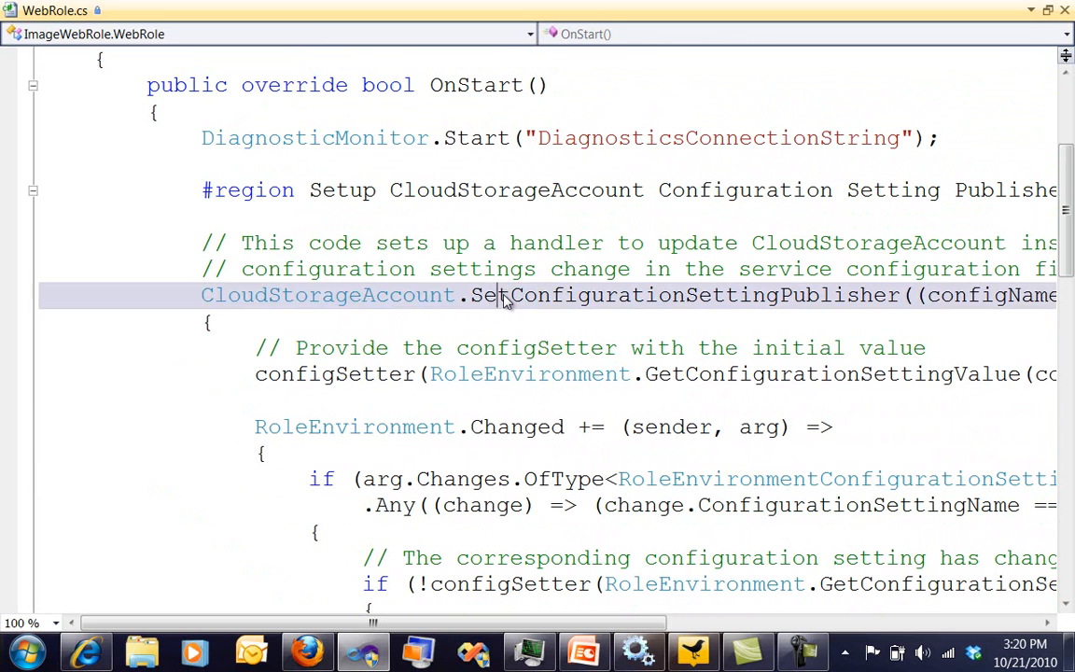
double_click(686, 295)
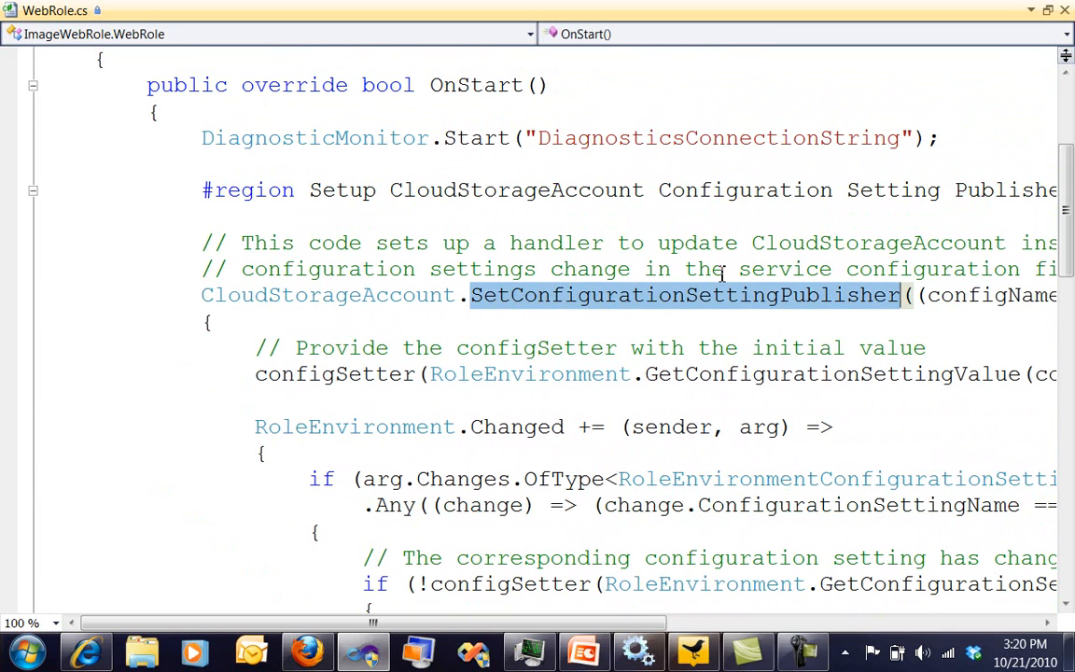
mouse_move(799, 276)
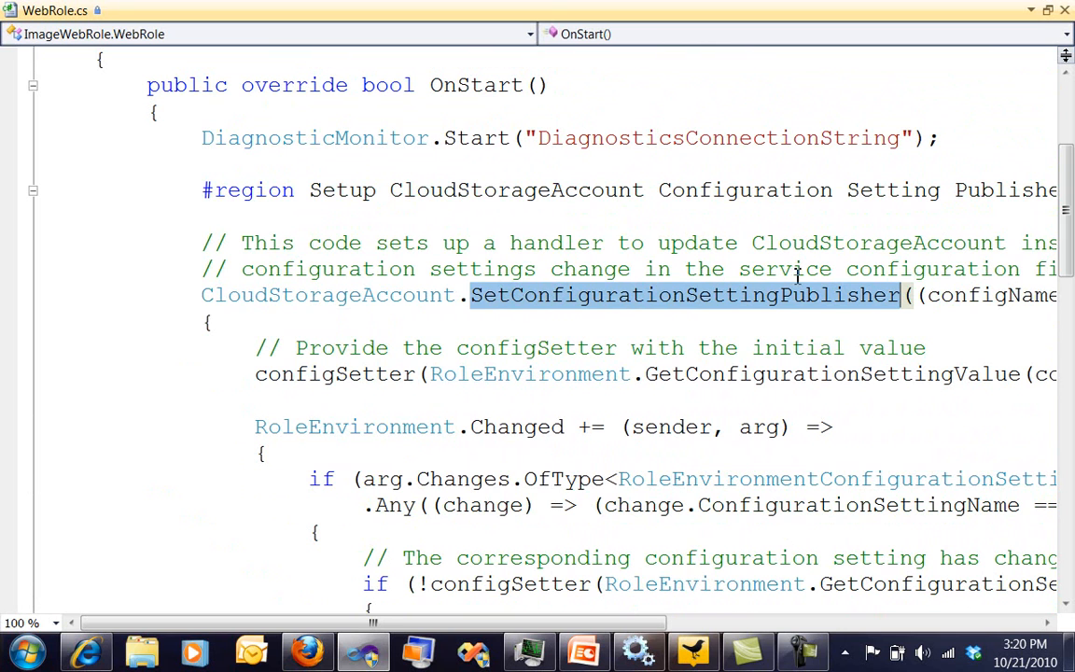
mouse_move(806, 302)
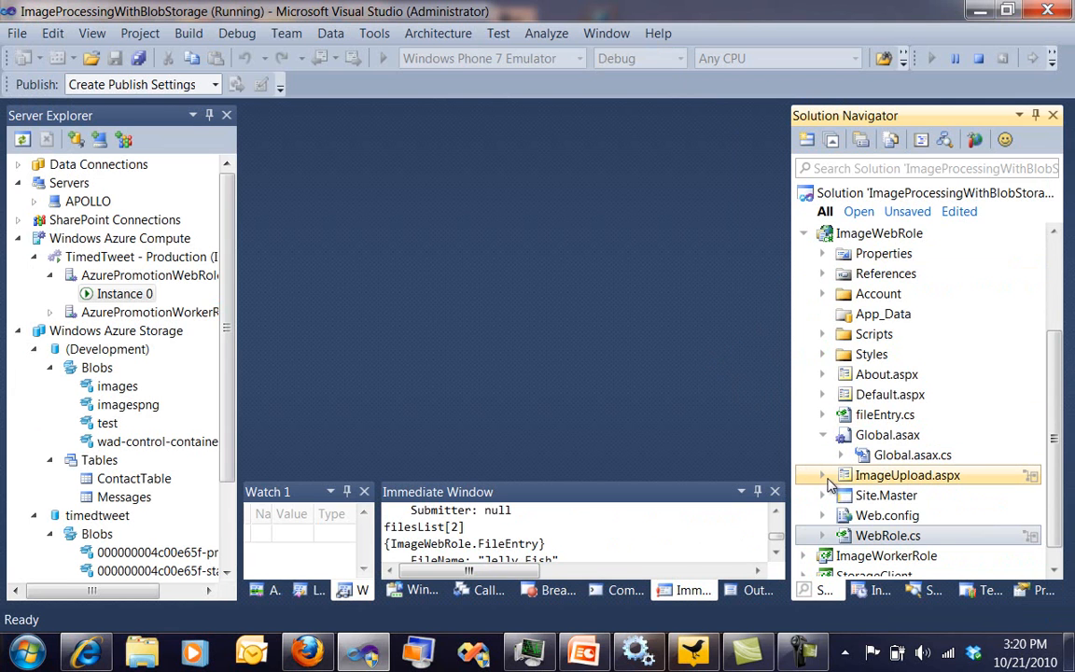
Step: Read ImageUpload.aspx markup through its upload form, update panel and image grid, then close it
double_click(907, 476)
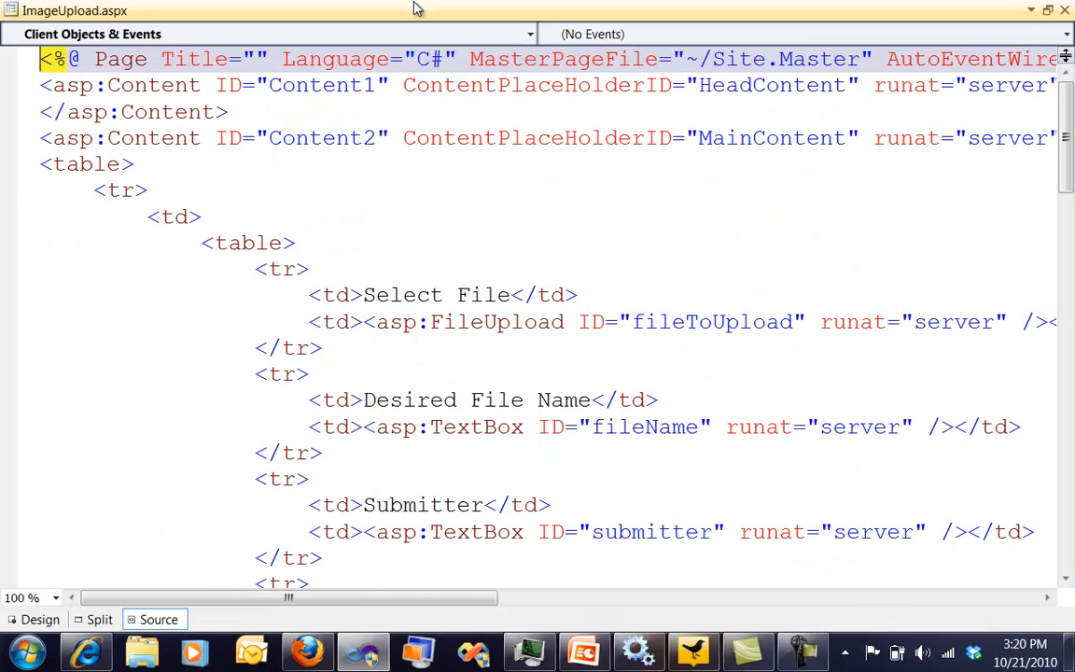
left_click(429, 321)
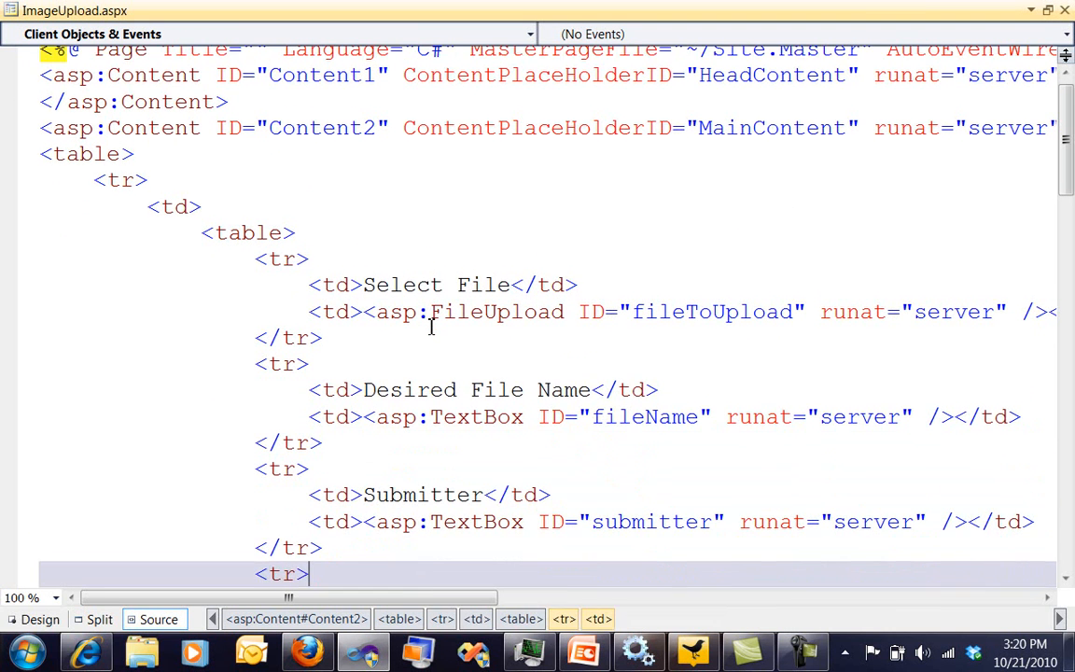
scroll("down", 3)
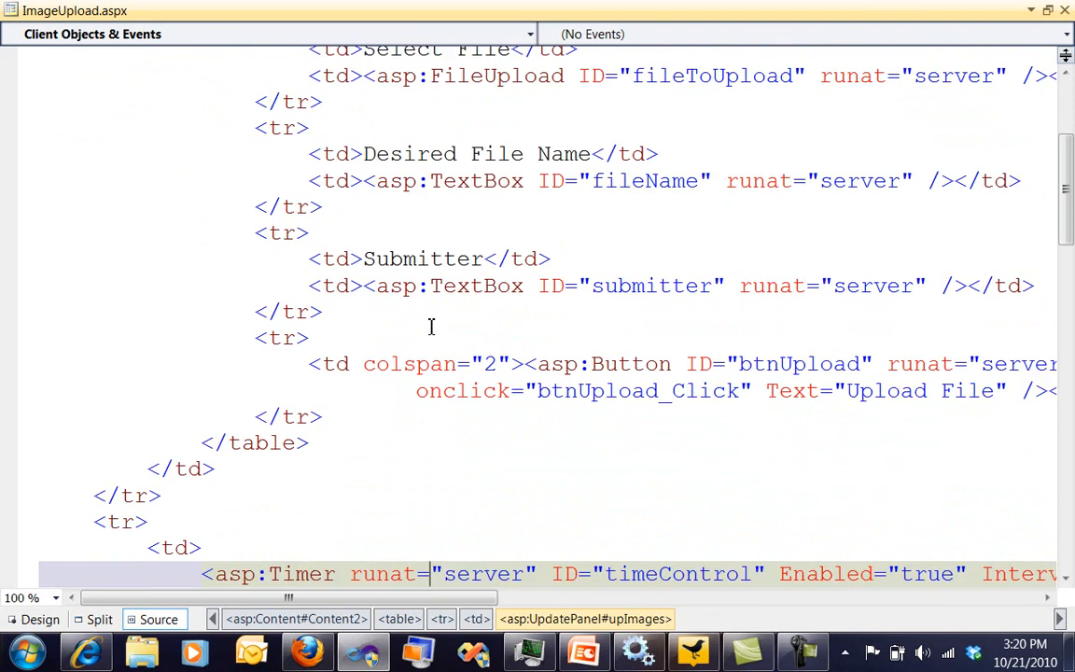
scroll("down", 3)
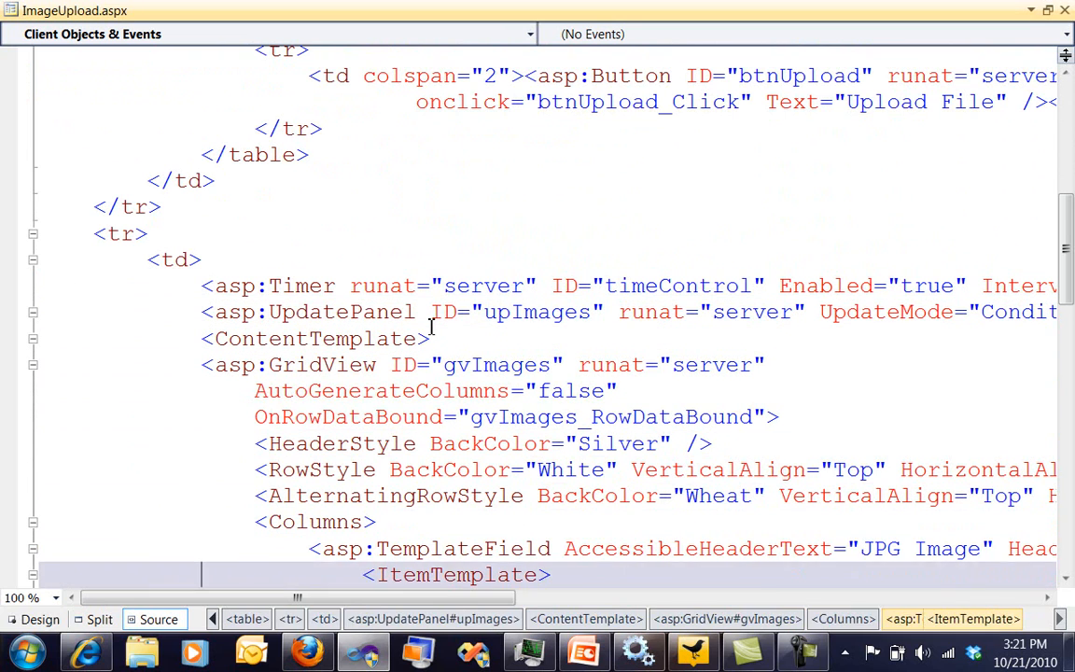
scroll("down", 3)
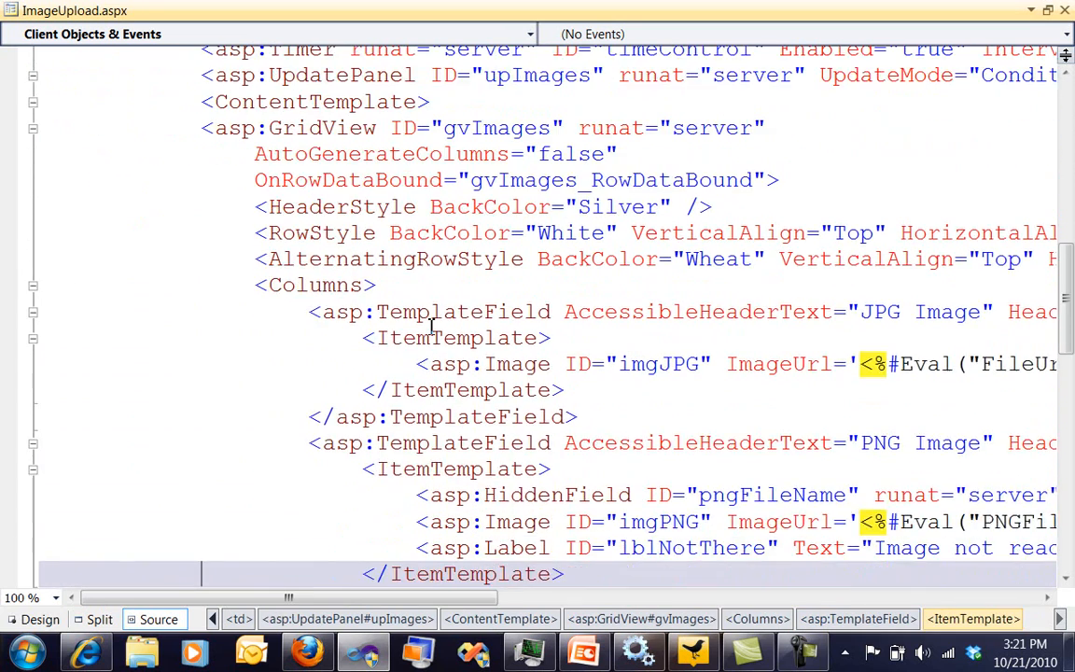
scroll("down", 3)
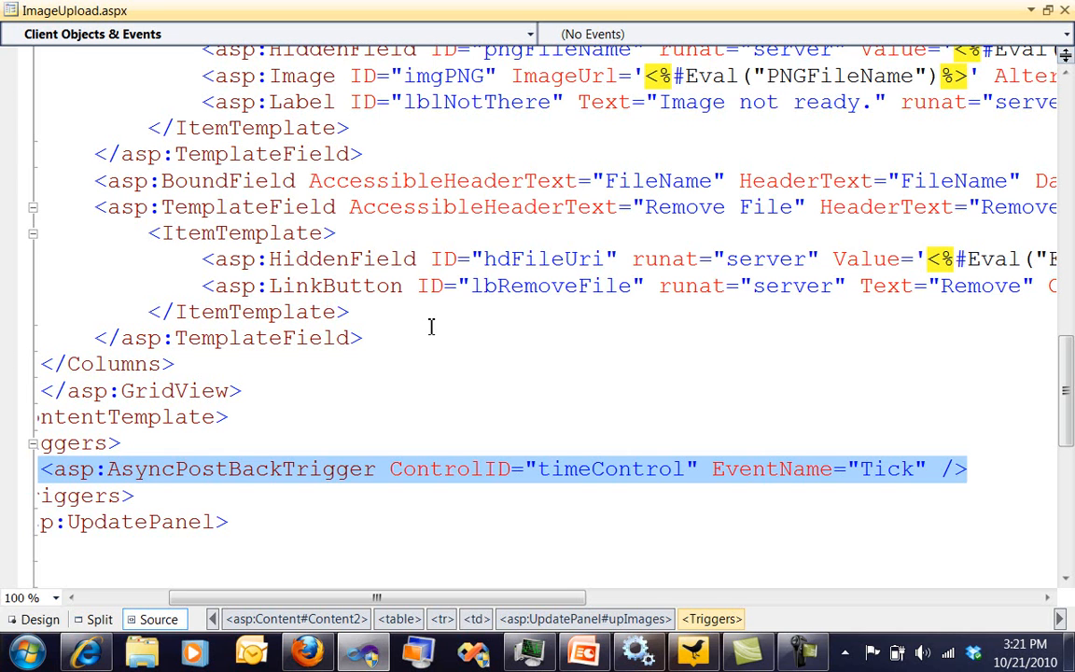
left_click(140, 392)
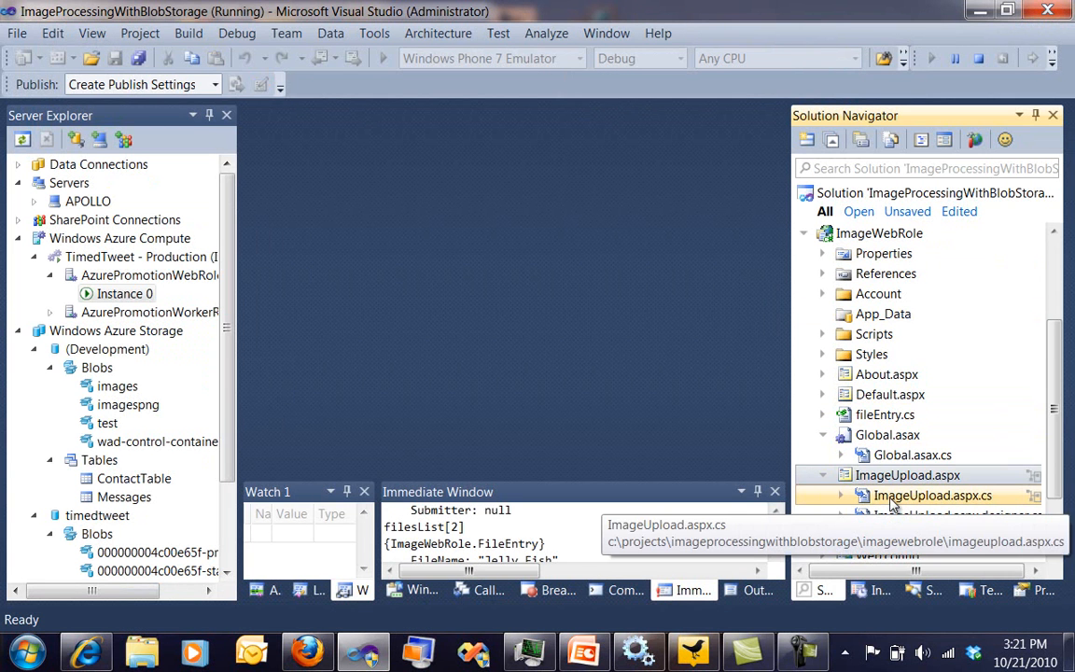
Step: Open ImageUpload.aspx.cs and highlight its three Windows Azure using statements
double_click(931, 495)
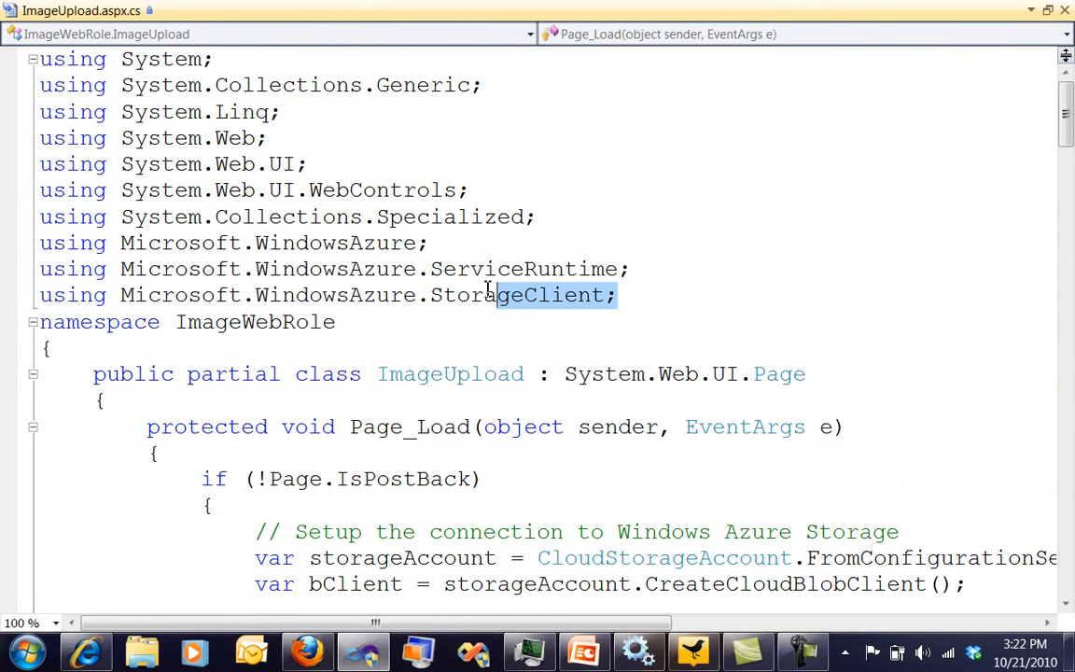
left_click_drag(500, 295, 39, 242)
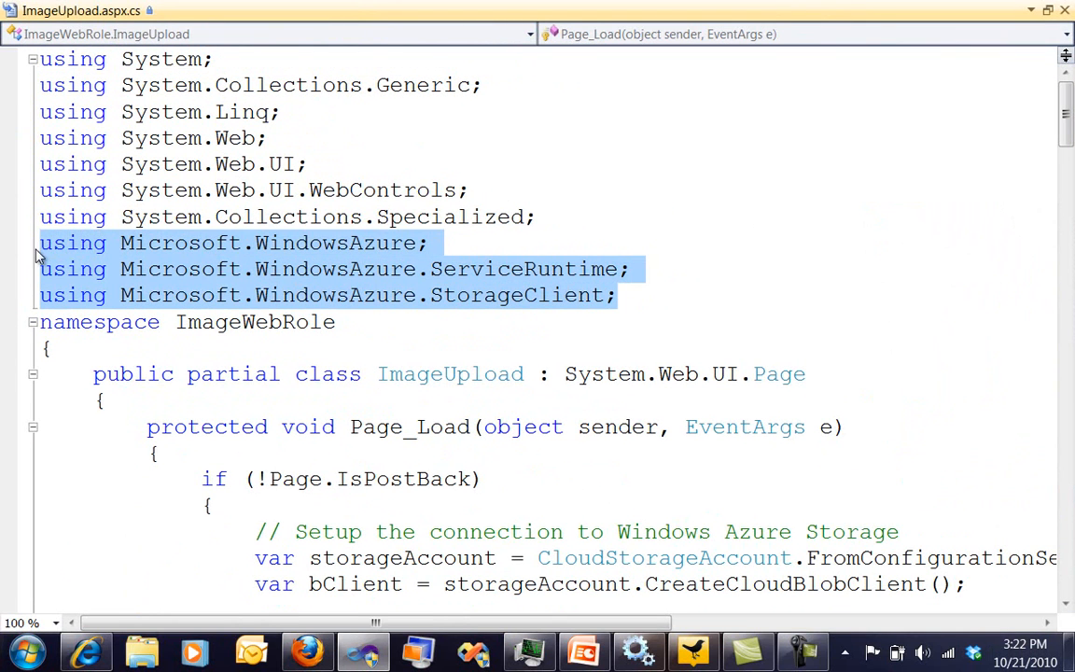
left_click(430, 349)
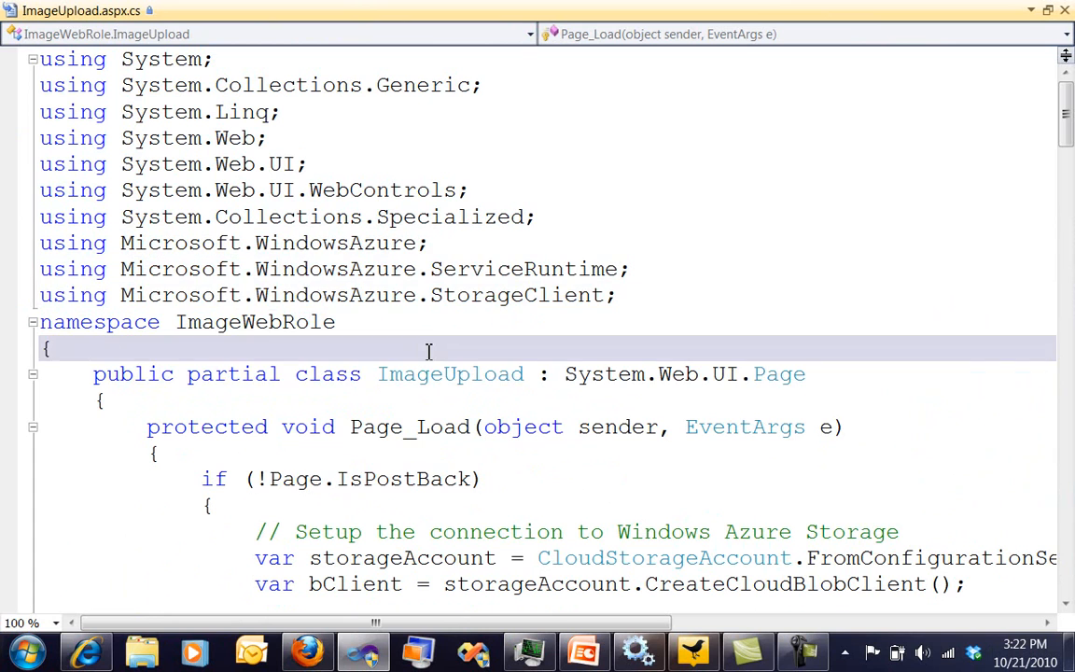
Step: Walk through Page_Load's container setup and pick out the DisplayImages call to follow
scroll("down", 3)
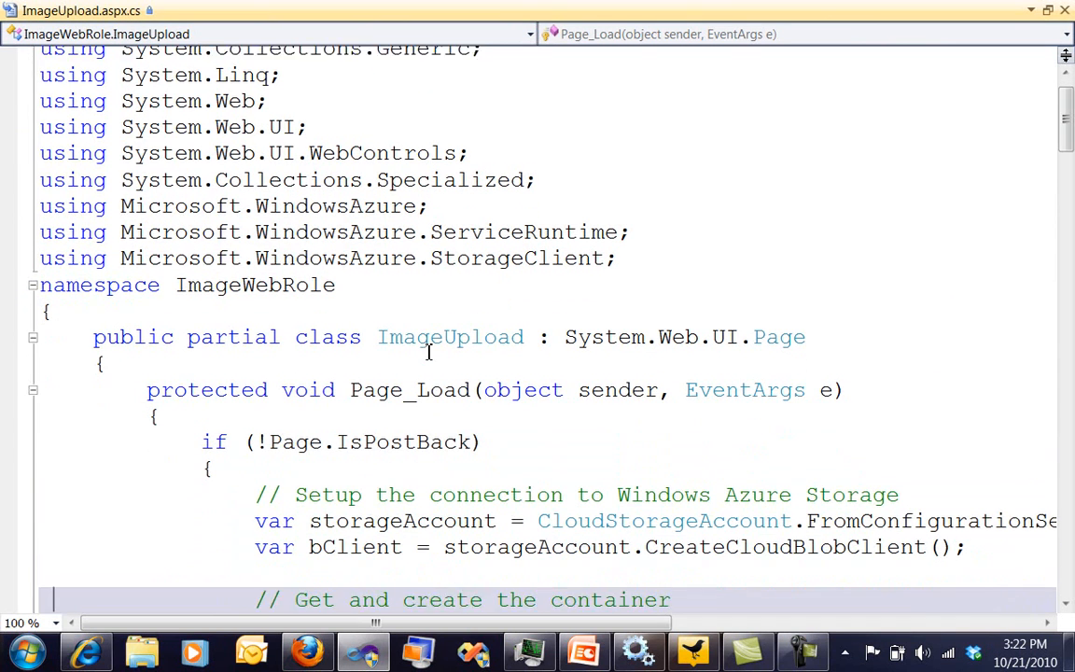
scroll("down", 3)
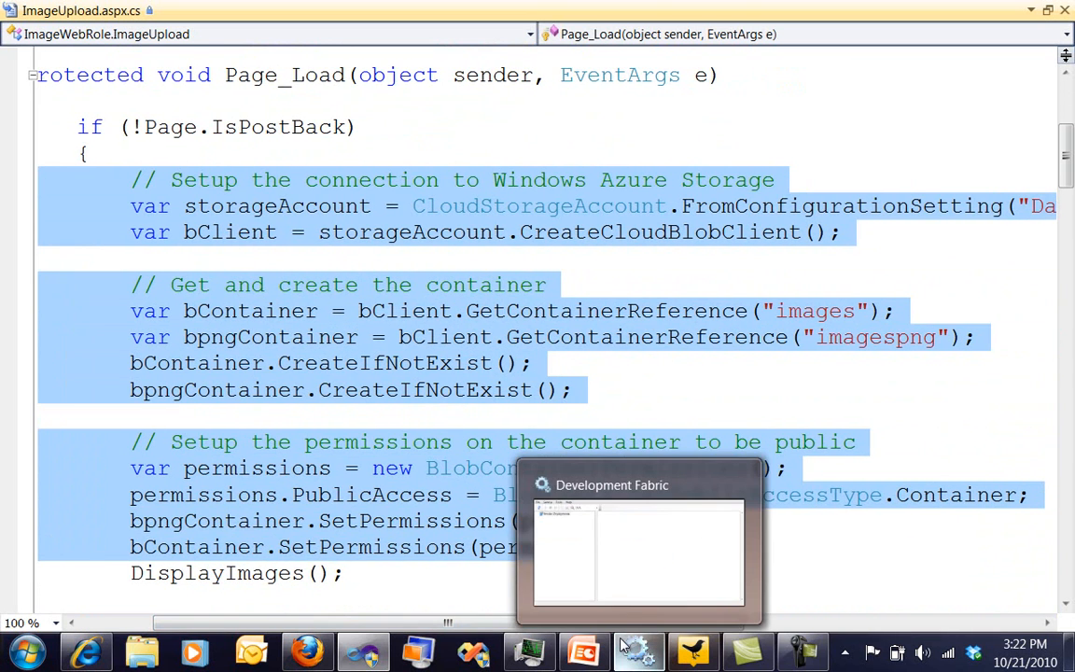
left_click(222, 573)
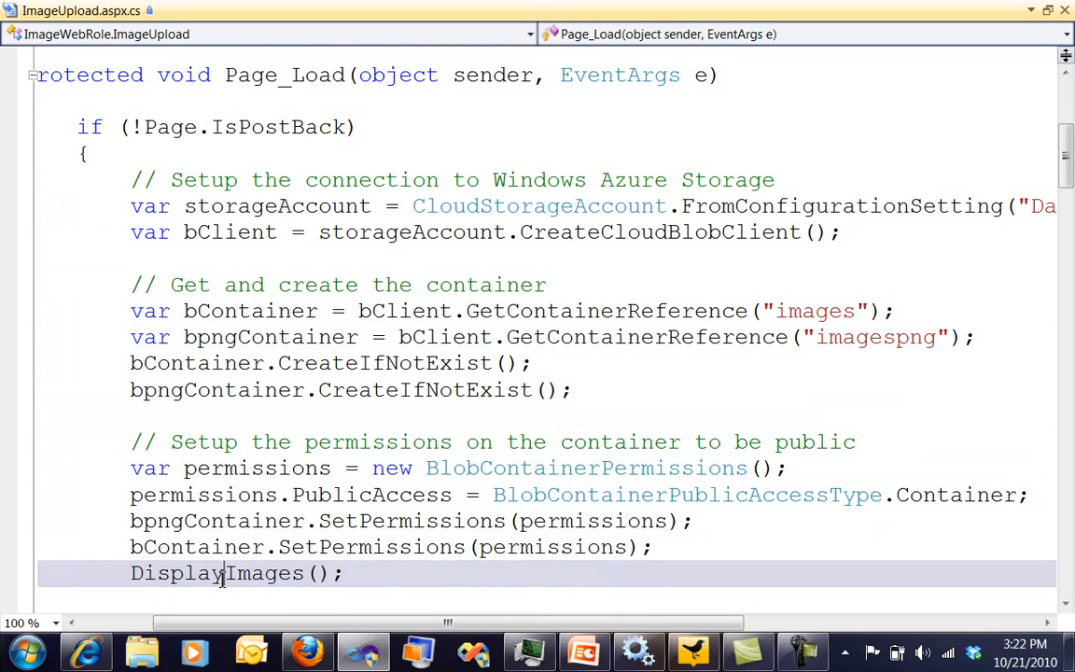
double_click(217, 573)
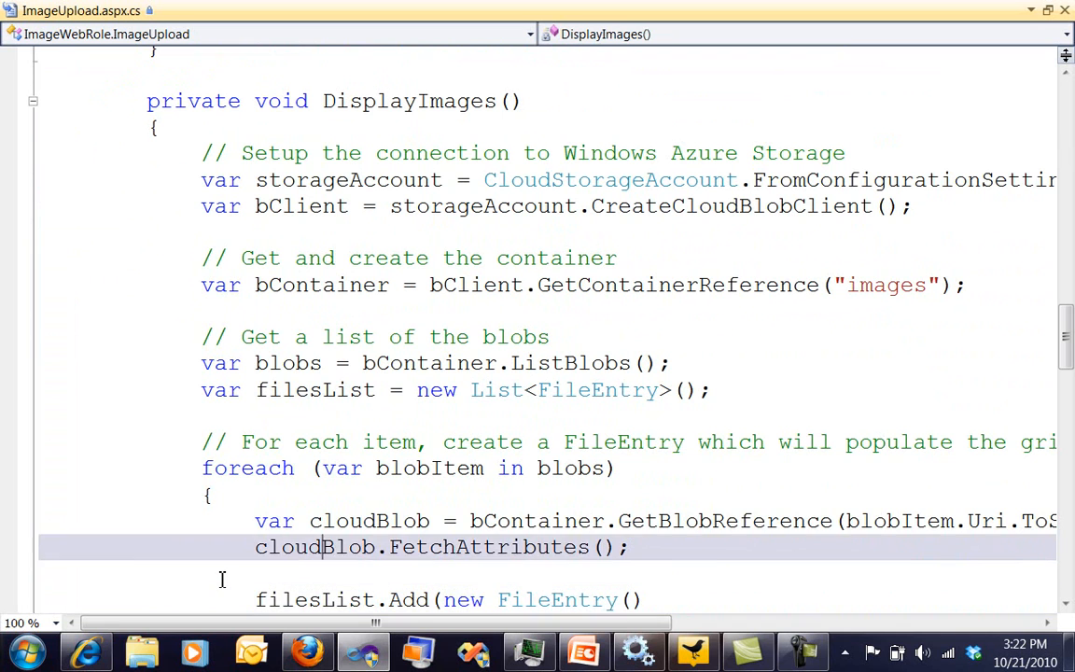
Step: Point out the blob attribute fetch and the foreach loop over every blob in DisplayImages
left_click(321, 466)
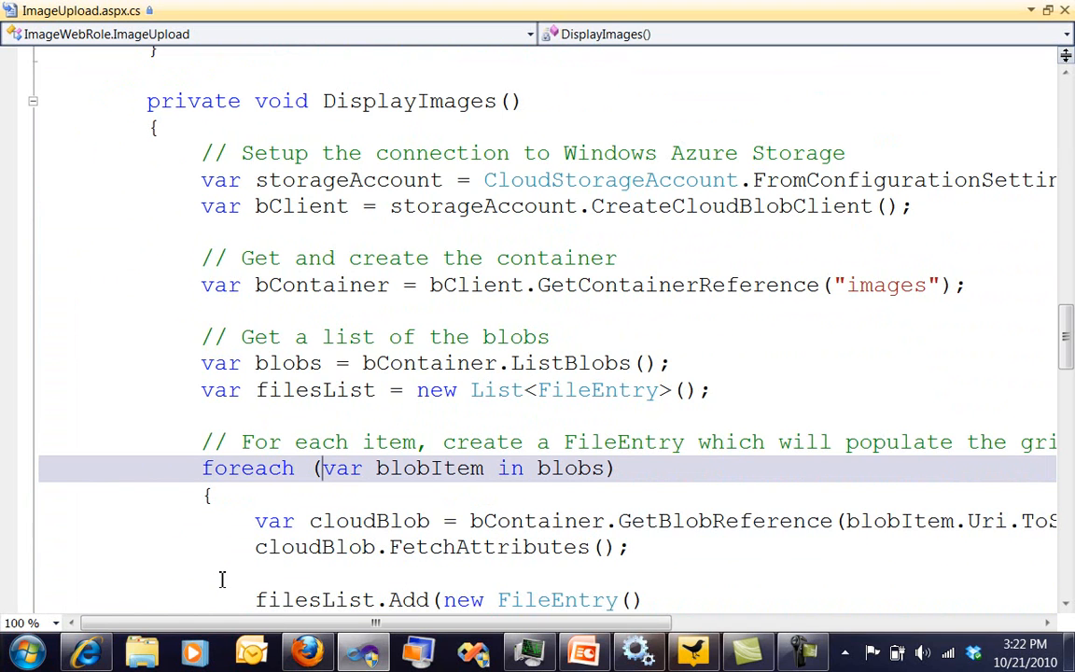
left_click(321, 599)
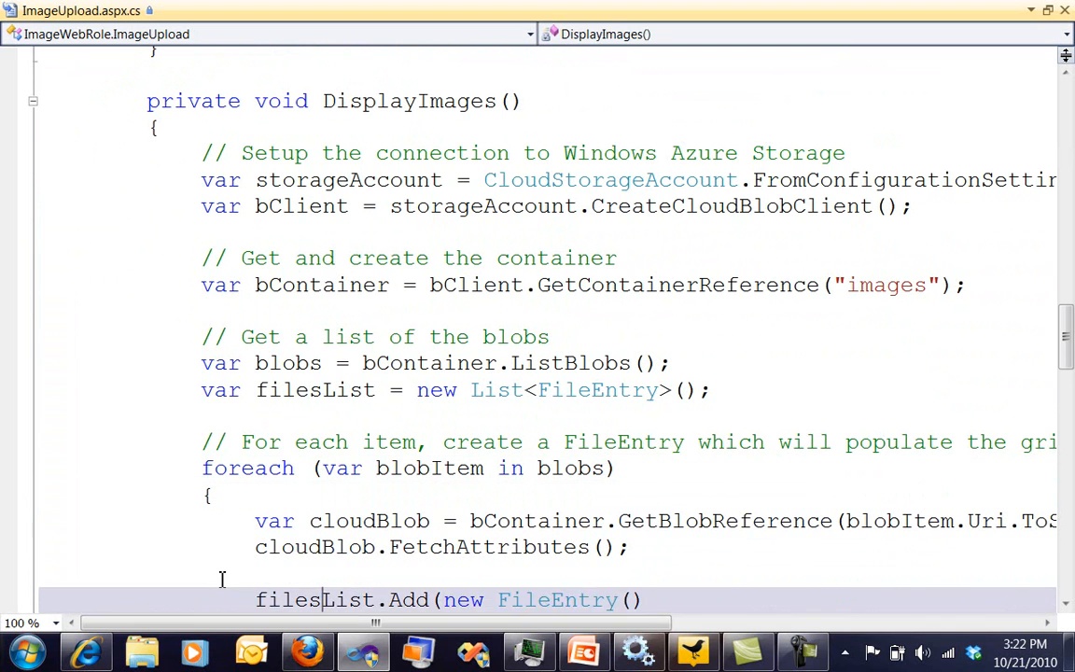
scroll("down", 3)
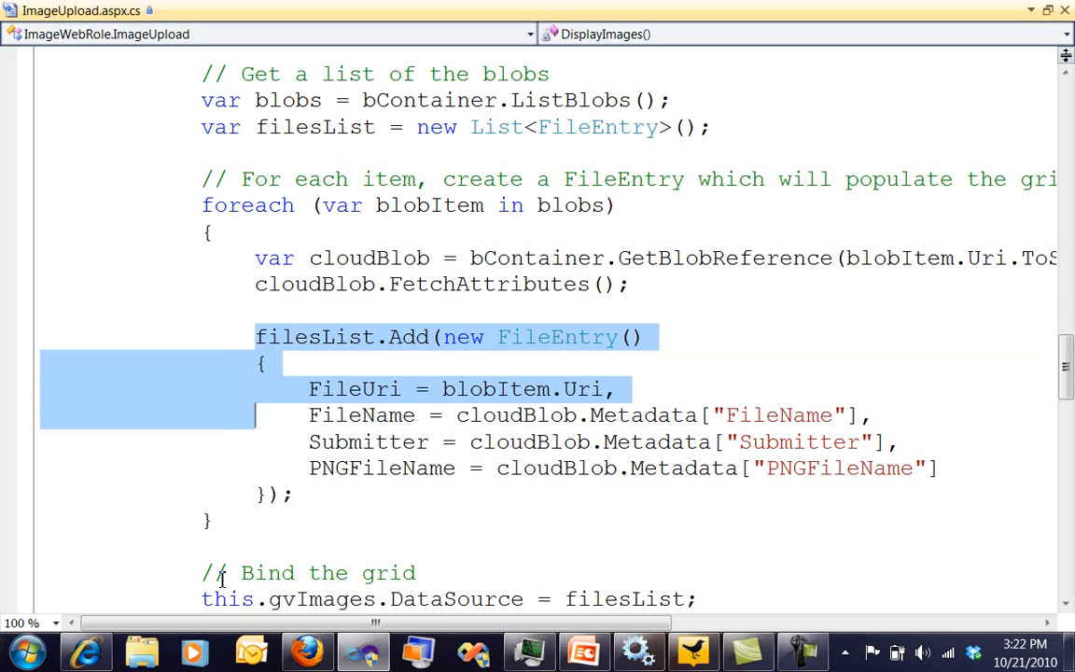
left_click(213, 521)
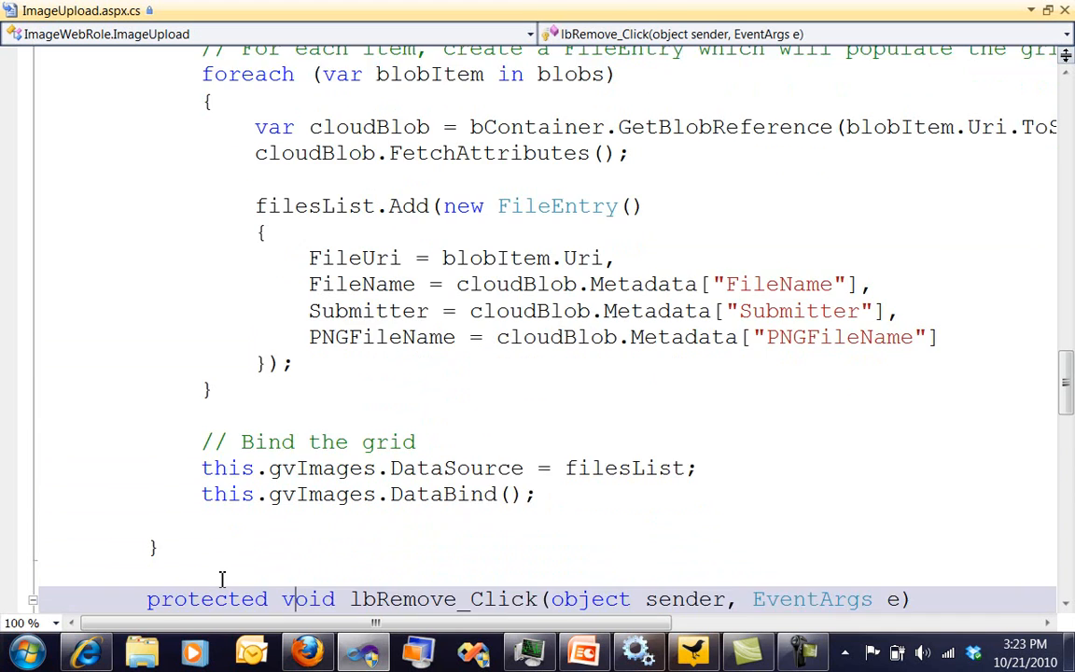
Step: Scroll past lbRemove_Click, return to the new FileEntry block, and dismiss a notification
scroll("down", 3)
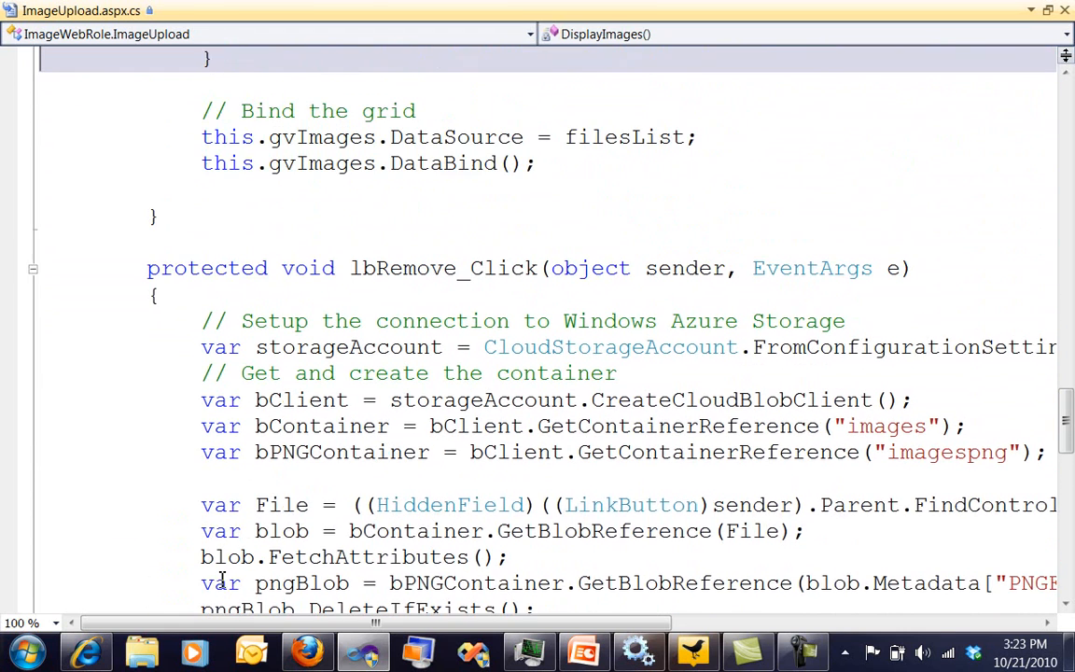
scroll("up", 3)
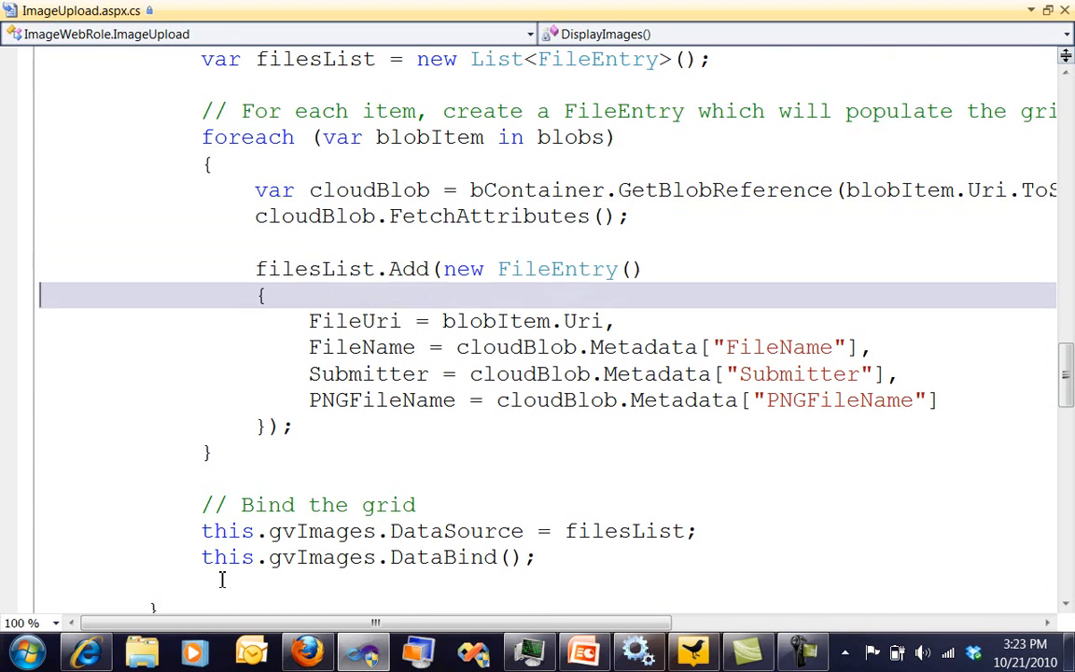
left_click(222, 579)
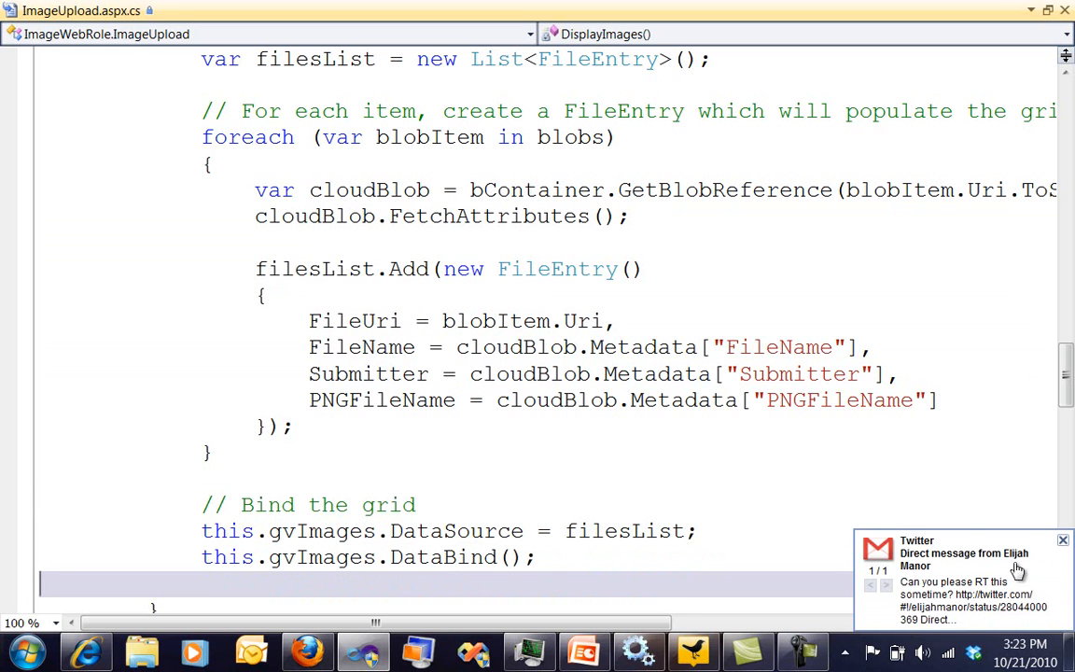
left_click(1062, 539)
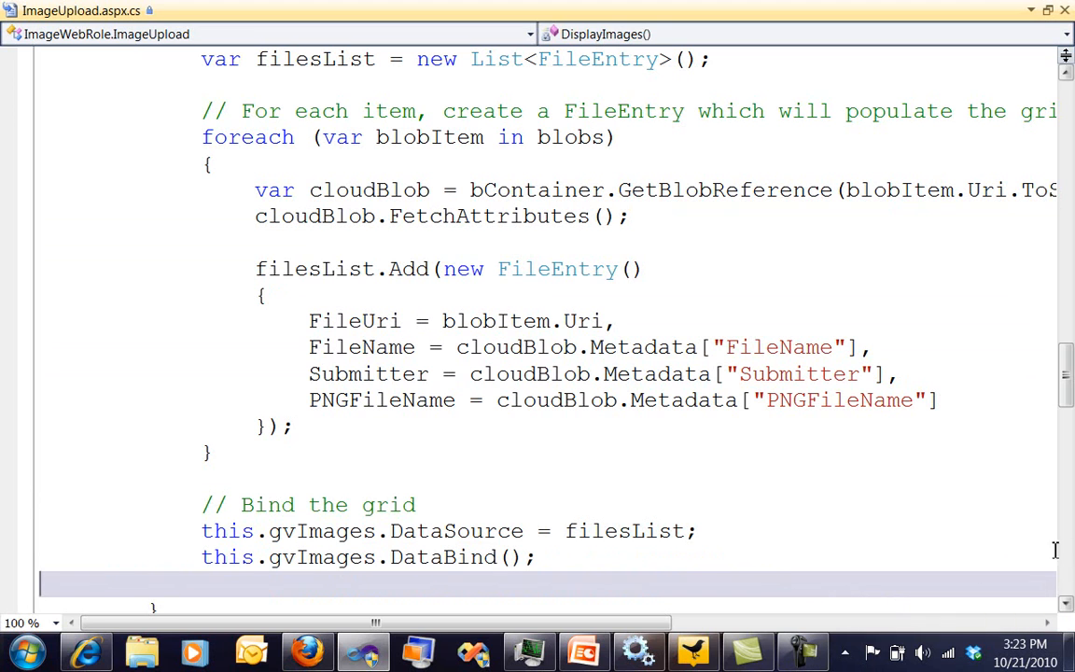
mouse_move(395, 441)
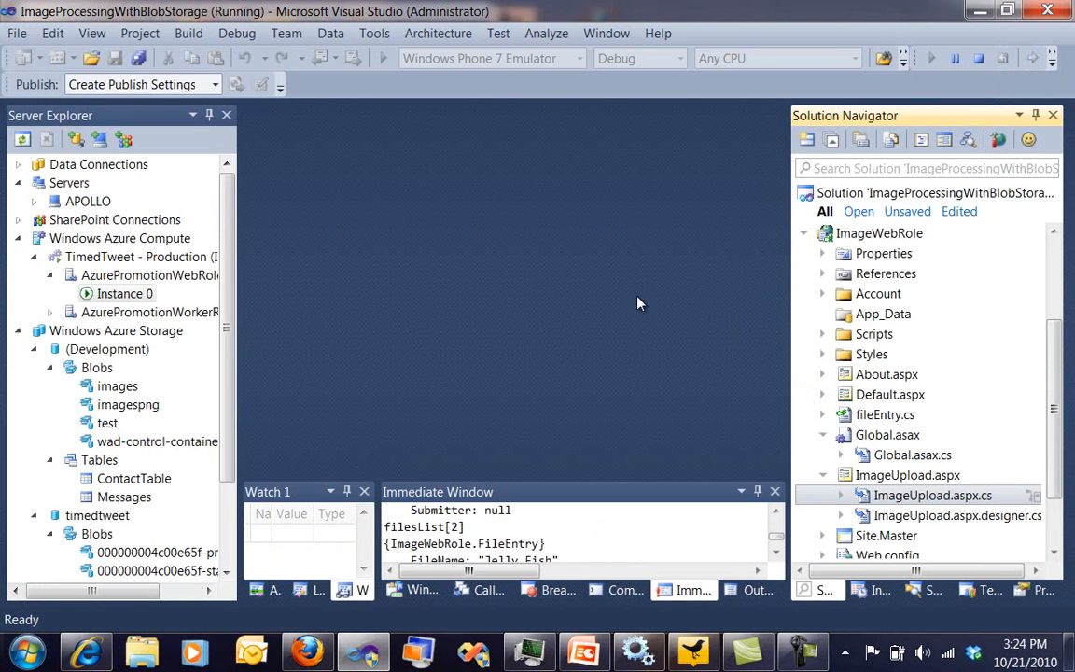
left_click(907, 476)
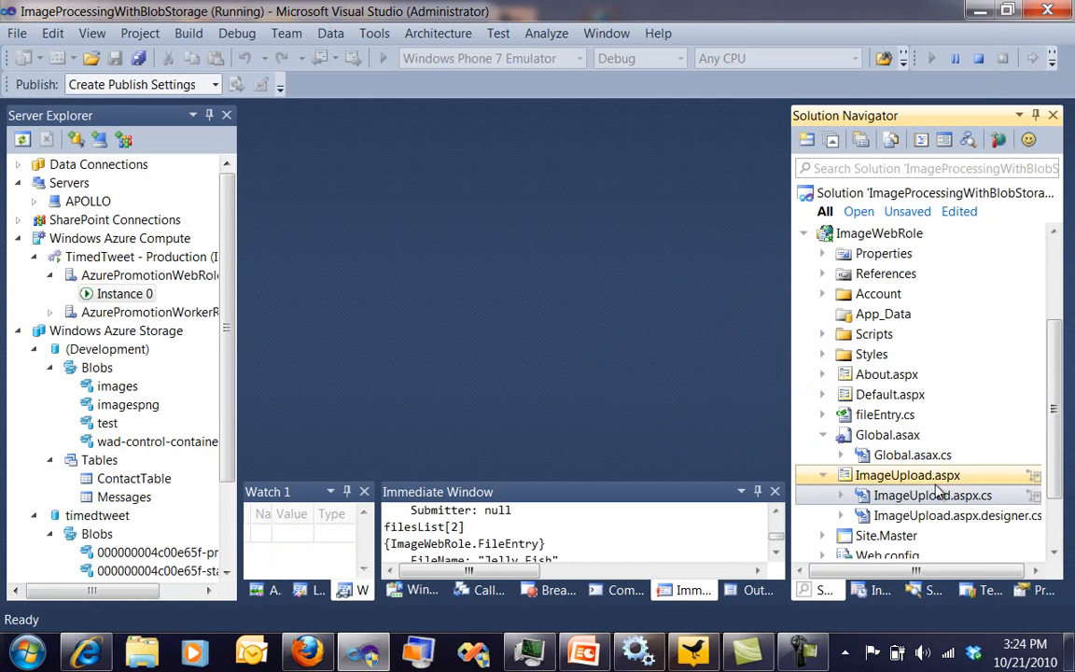
scroll("down", 3)
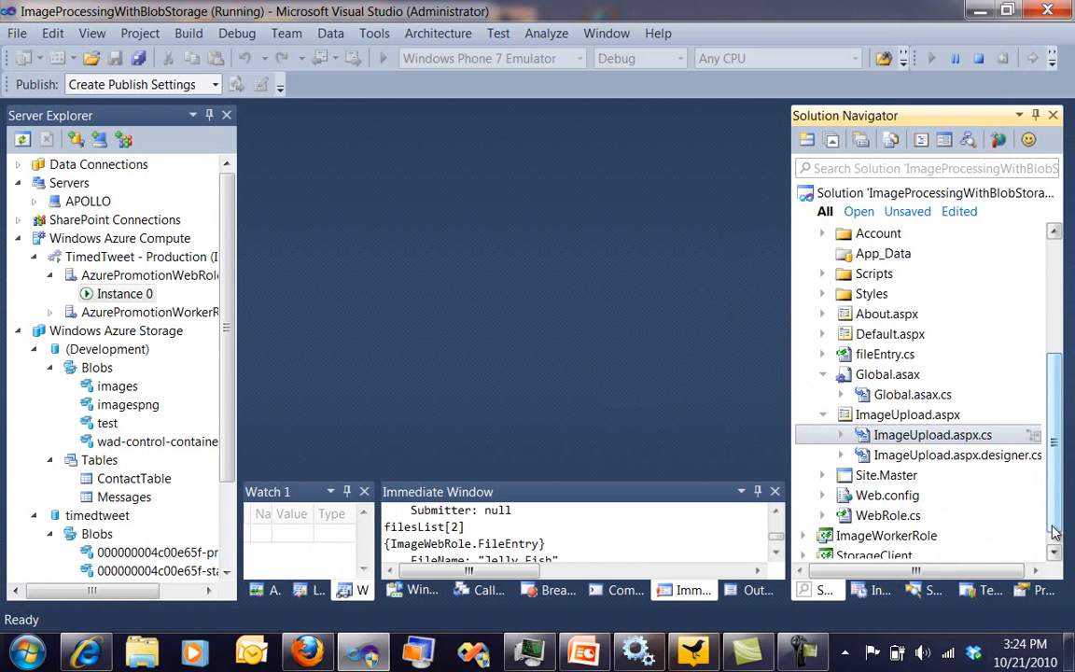
left_click(900, 476)
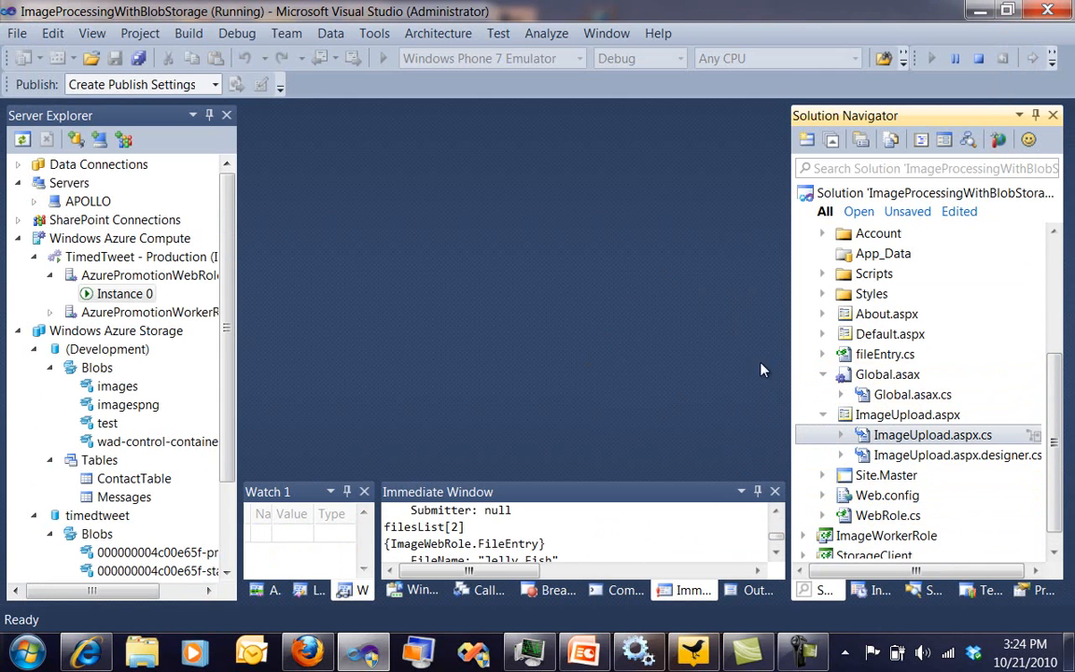
mouse_move(743, 369)
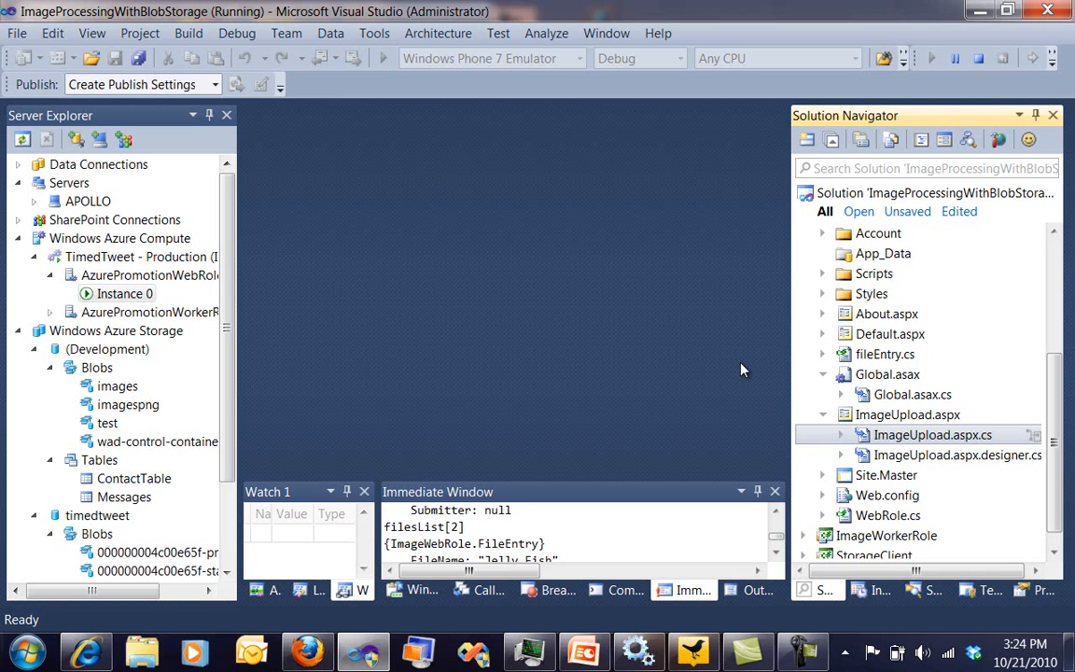